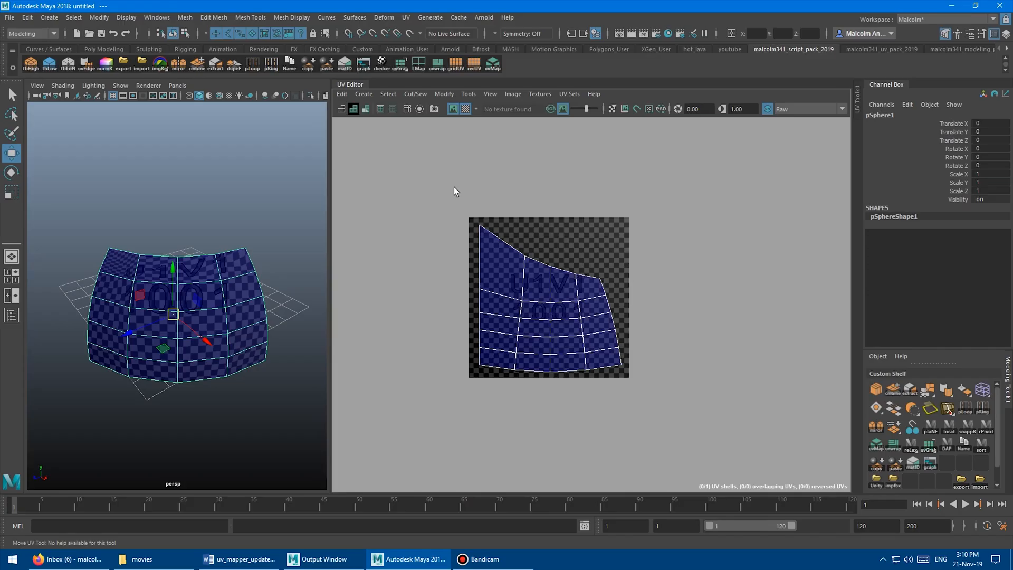
{"action": "mouse_move", "coordinate": [494, 73]}
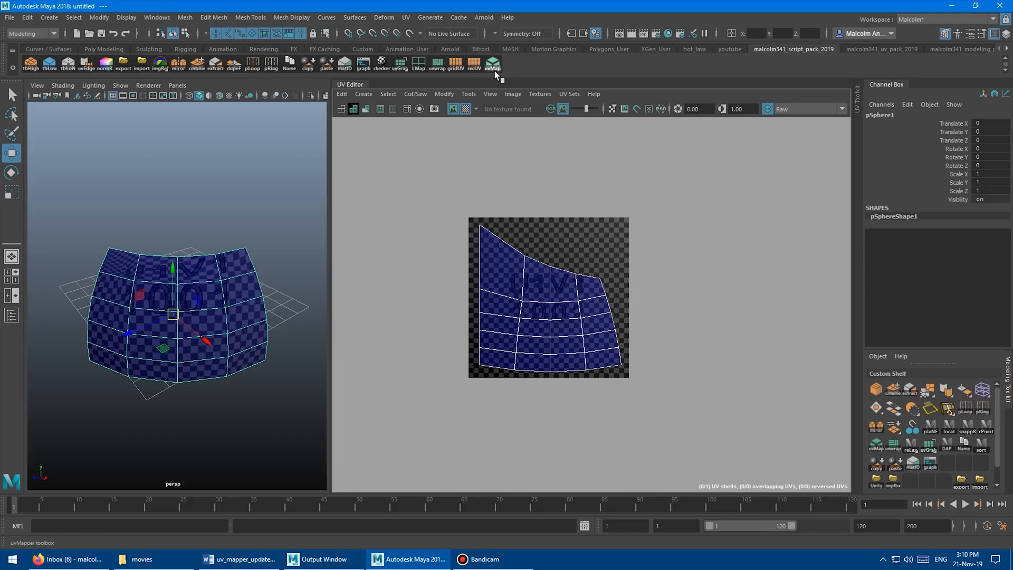
Load the uvMapper toolbox from the malcolm341_script_pack shelf beside the UV Editor
{"action": "left_click", "coordinate": [493, 64]}
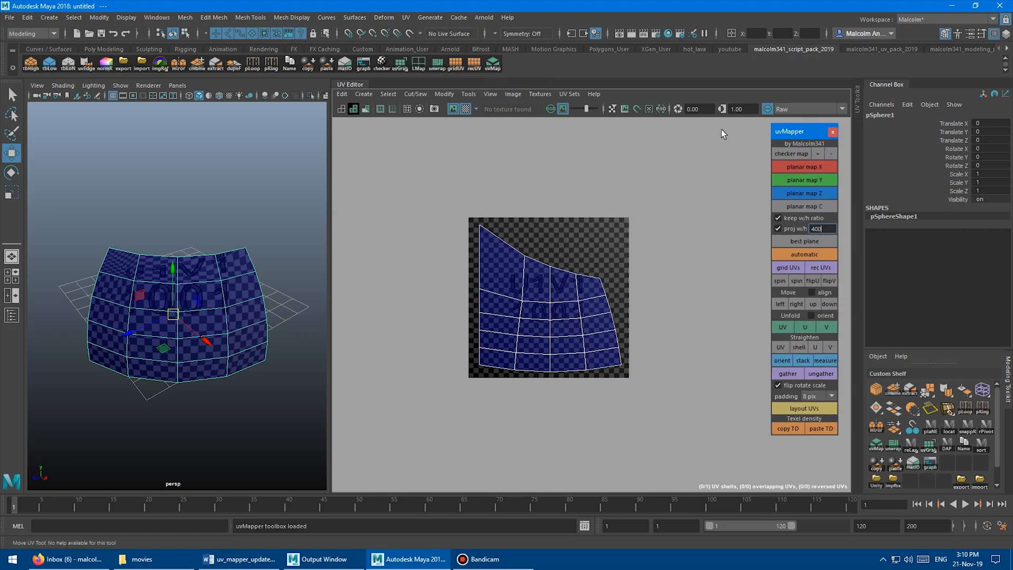
{"action": "mouse_move", "coordinate": [681, 210]}
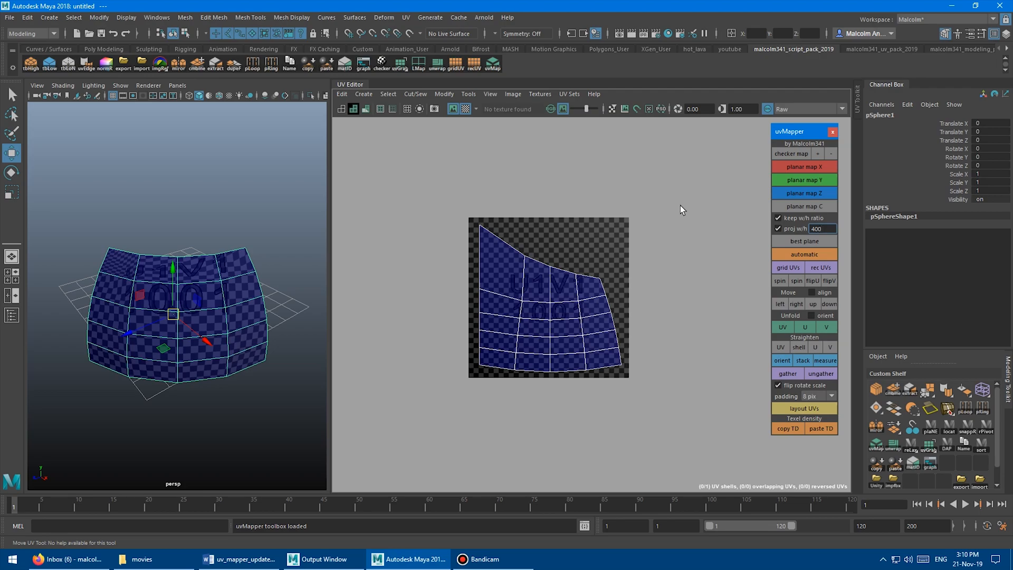
{"action": "mouse_move", "coordinate": [773, 173]}
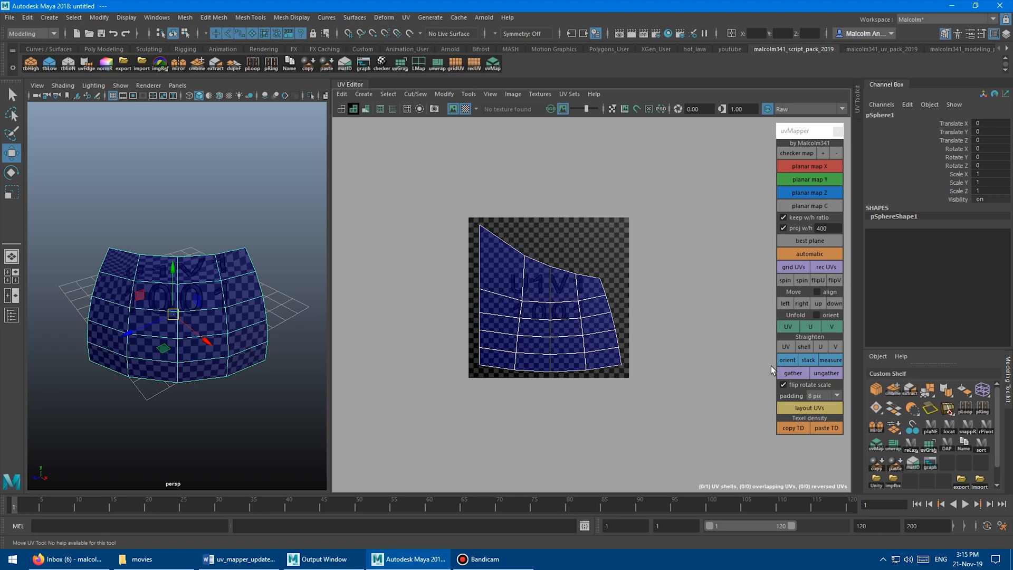
{"action": "mouse_move", "coordinate": [786, 292]}
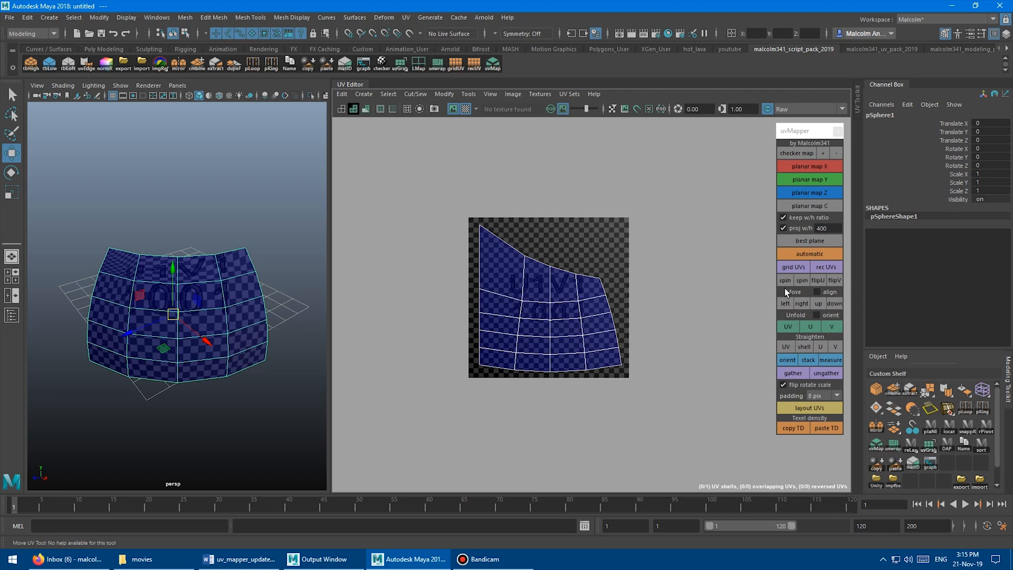
{"action": "mouse_move", "coordinate": [642, 278]}
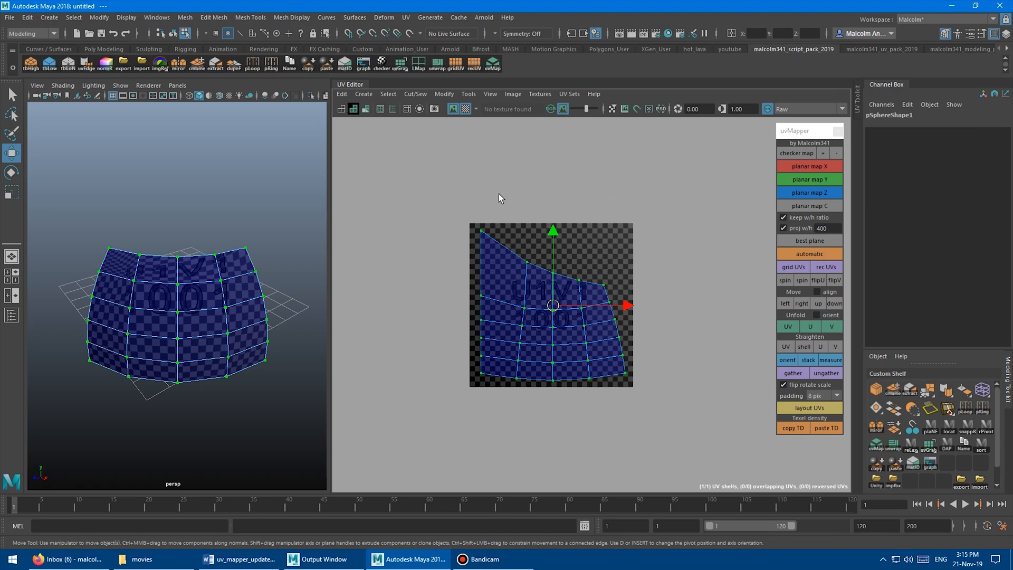
{"action": "mouse_move", "coordinate": [818, 187]}
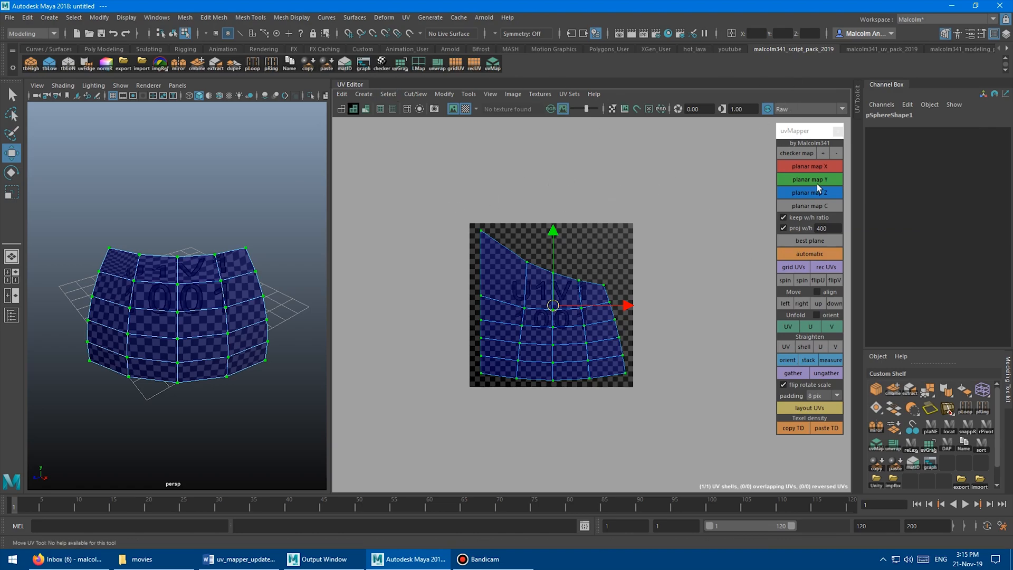
{"action": "mouse_move", "coordinate": [674, 265]}
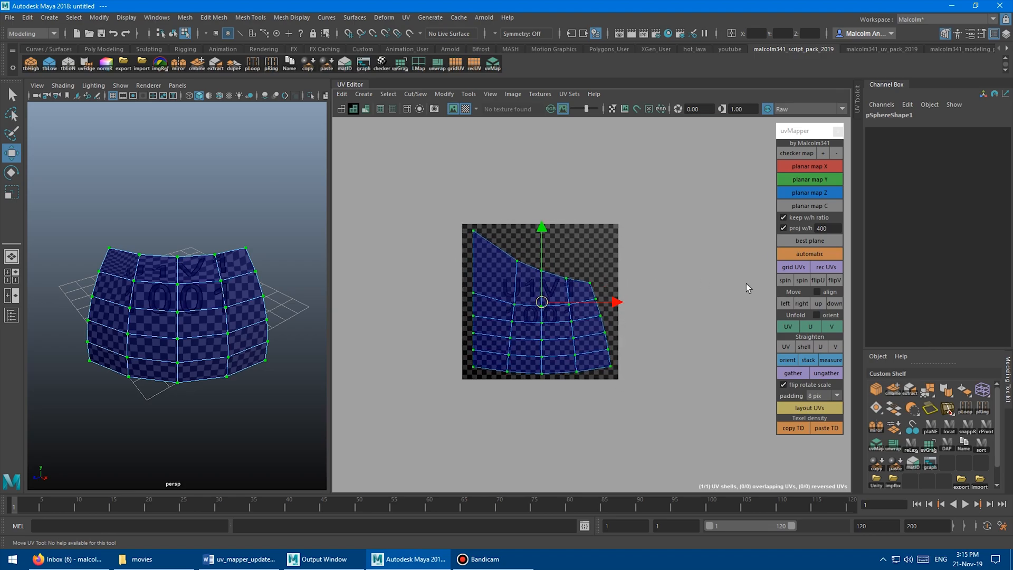
Spin the patch's UV shell in -90° quarter turns back to its upright orientation
{"action": "left_click", "coordinate": [784, 280]}
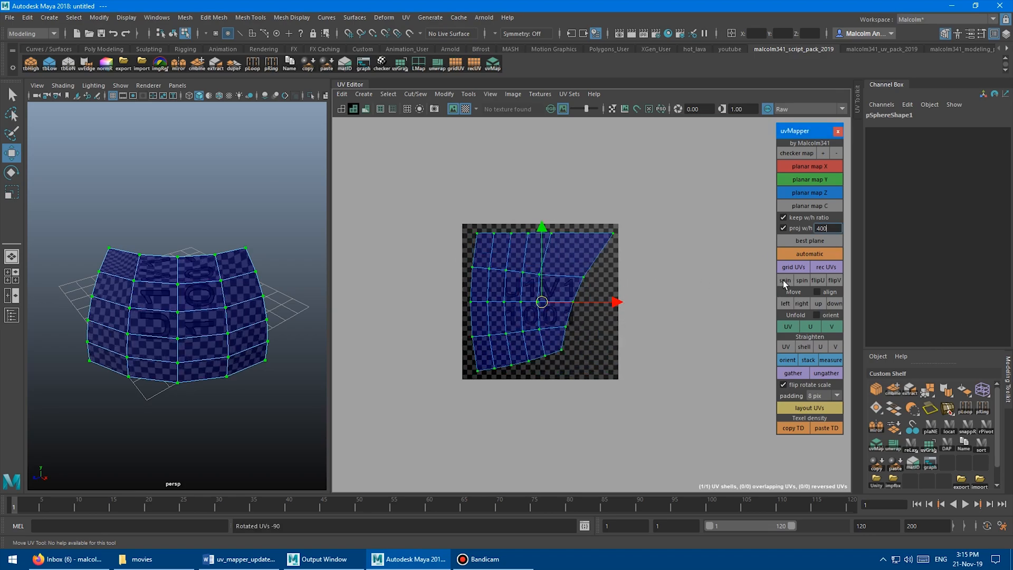
{"action": "left_click", "coordinate": [801, 280]}
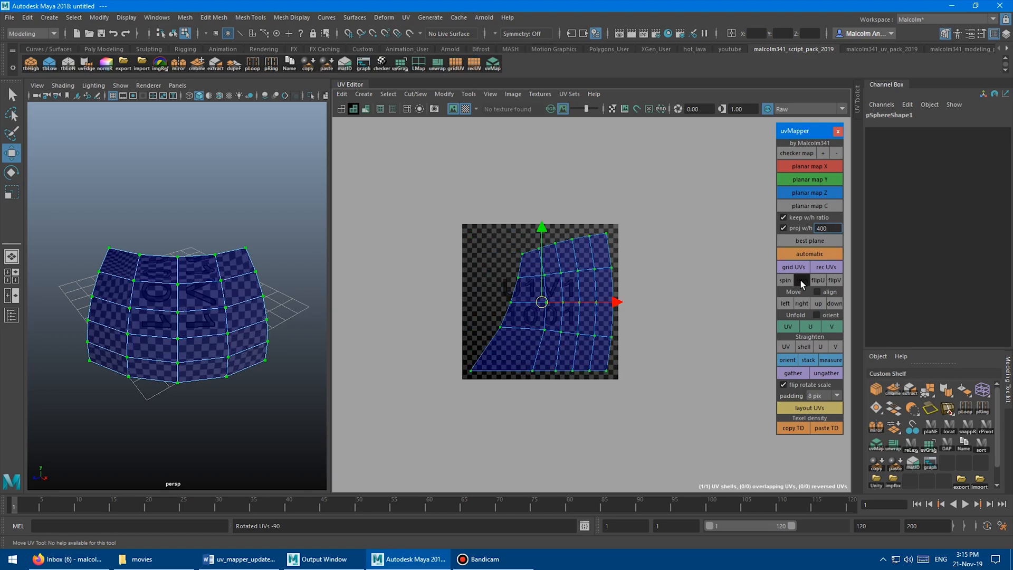
{"action": "left_click", "coordinate": [785, 281]}
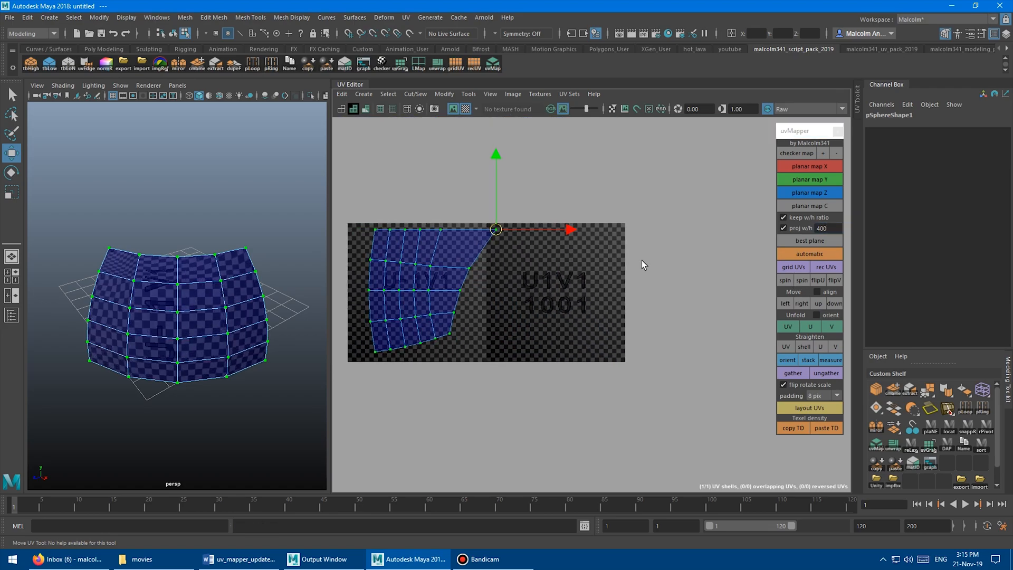
{"action": "left_click", "coordinate": [785, 281]}
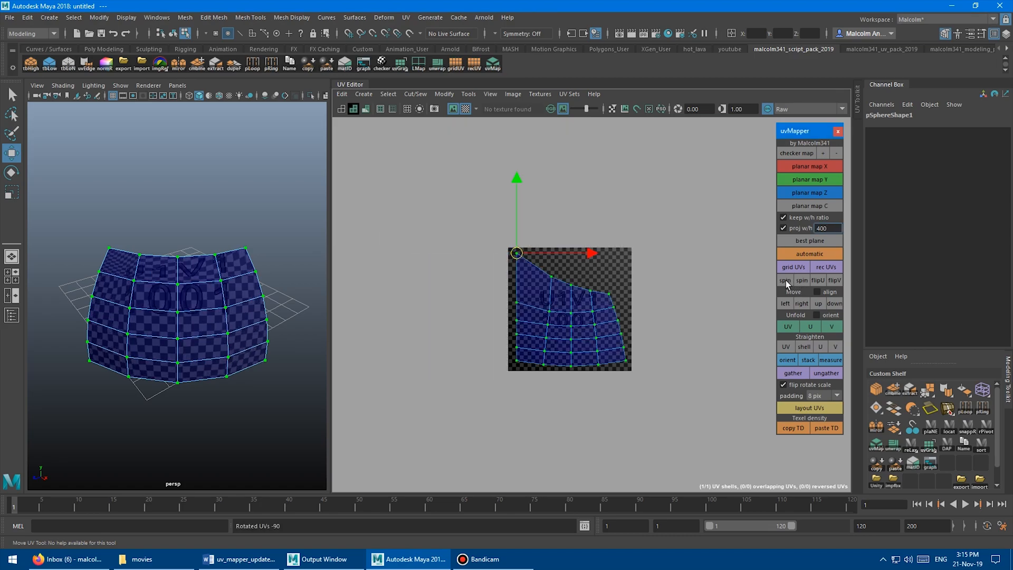
{"action": "left_click", "coordinate": [785, 280]}
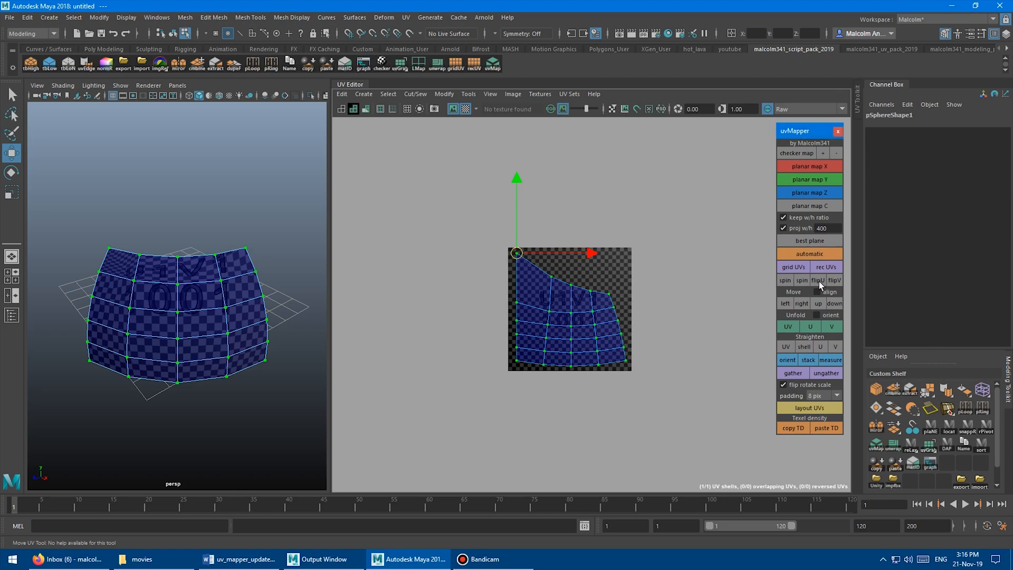
Flip the patch's UV shell horizontally with flipU, then flip it back
{"action": "left_click", "coordinate": [817, 280]}
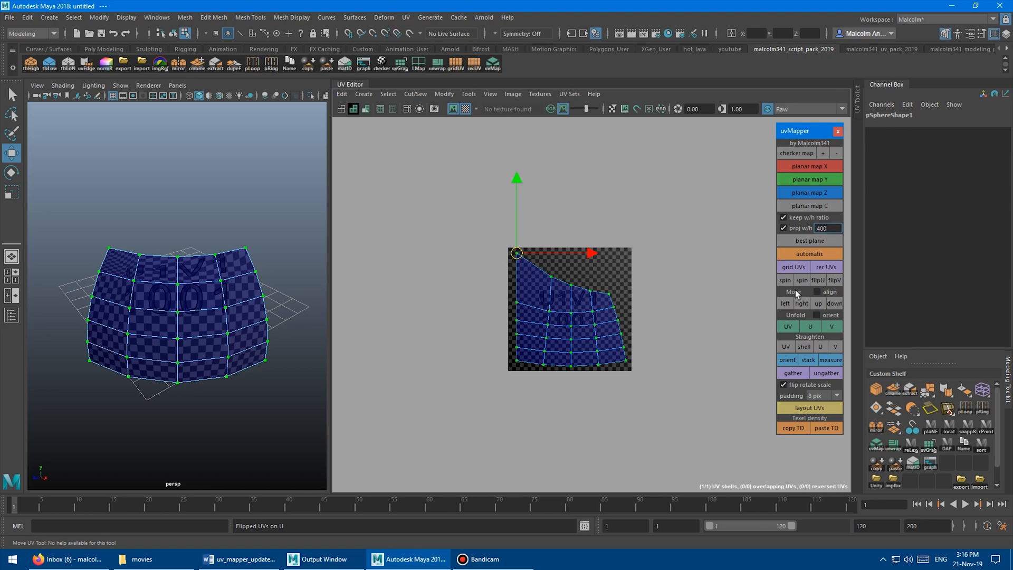
{"action": "left_click", "coordinate": [834, 280]}
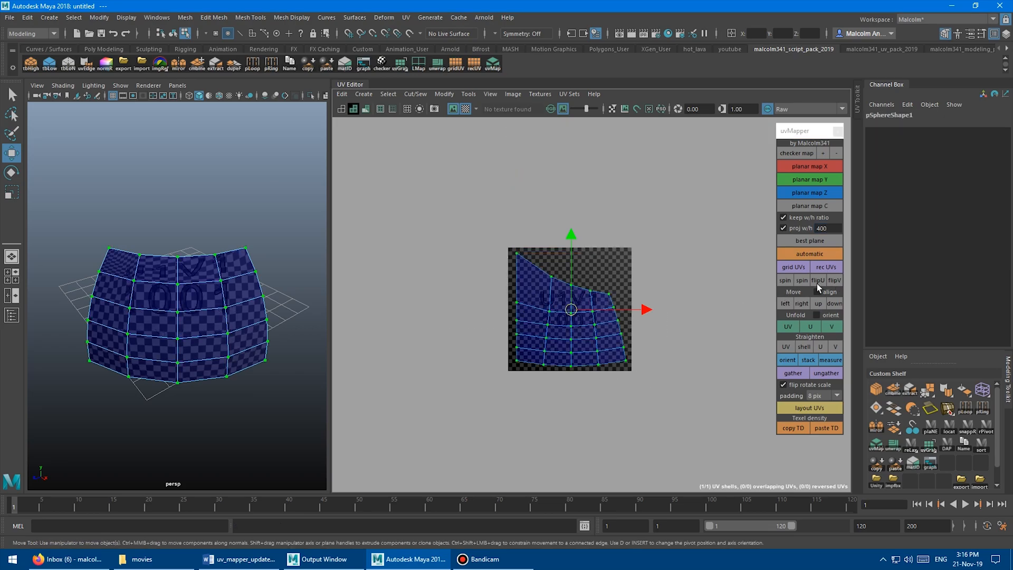
{"action": "left_click", "coordinate": [818, 281]}
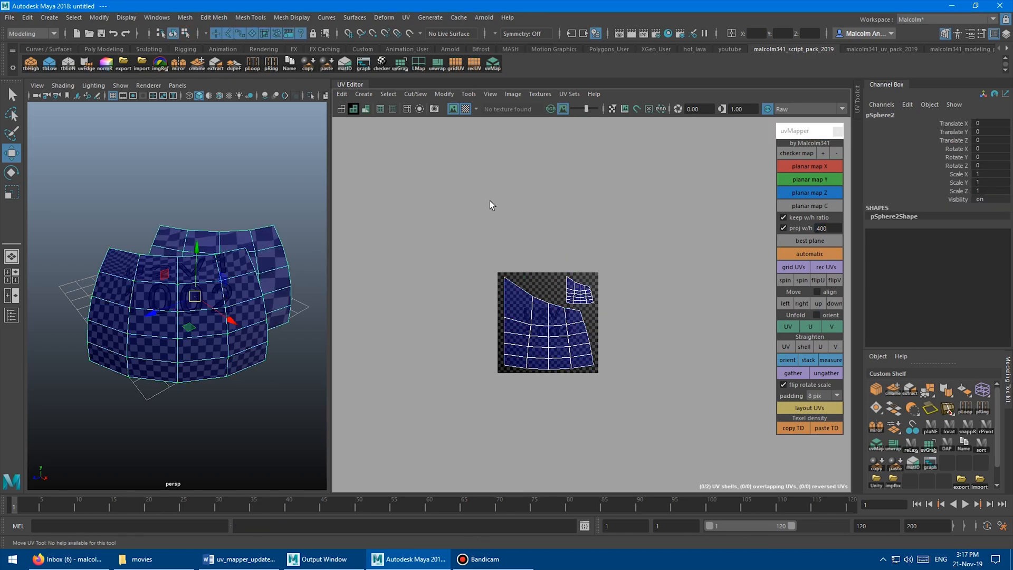
{"action": "mouse_move", "coordinate": [612, 335]}
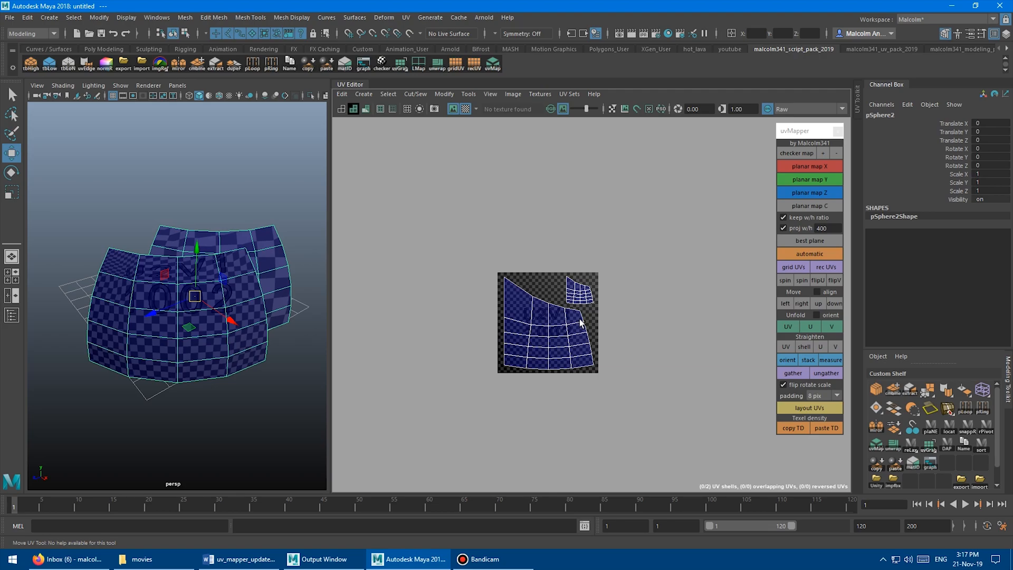
{"action": "mouse_move", "coordinate": [538, 260]}
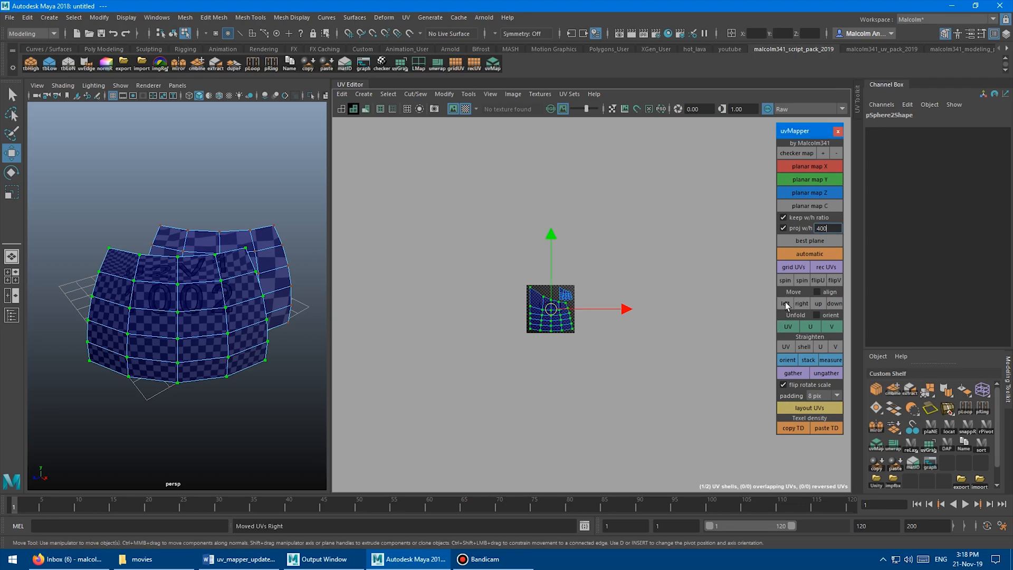
Shift the small UV shell up, down, left and right into UDIM tile 1002
{"action": "left_click", "coordinate": [818, 304]}
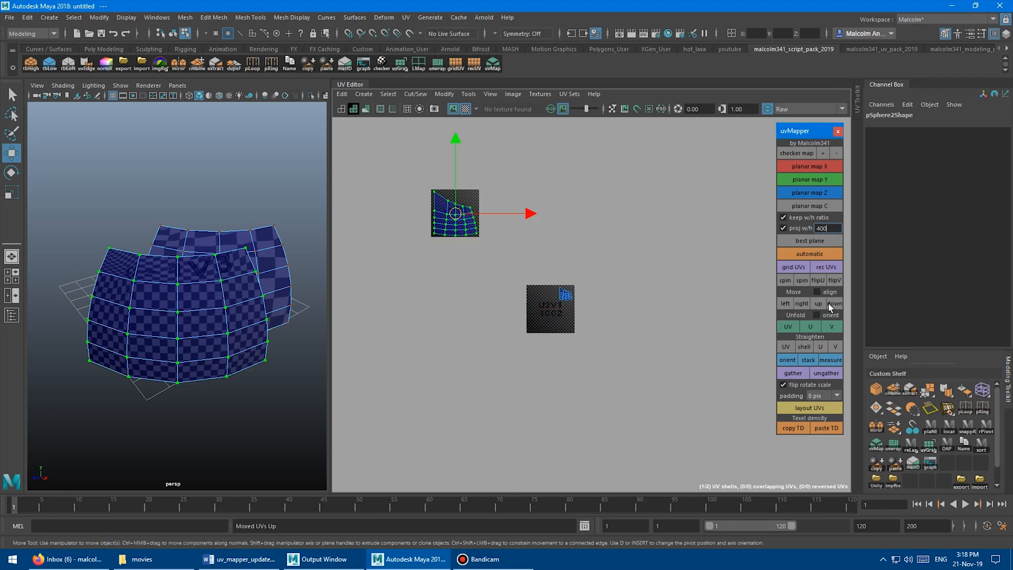
{"action": "left_click", "coordinate": [801, 304]}
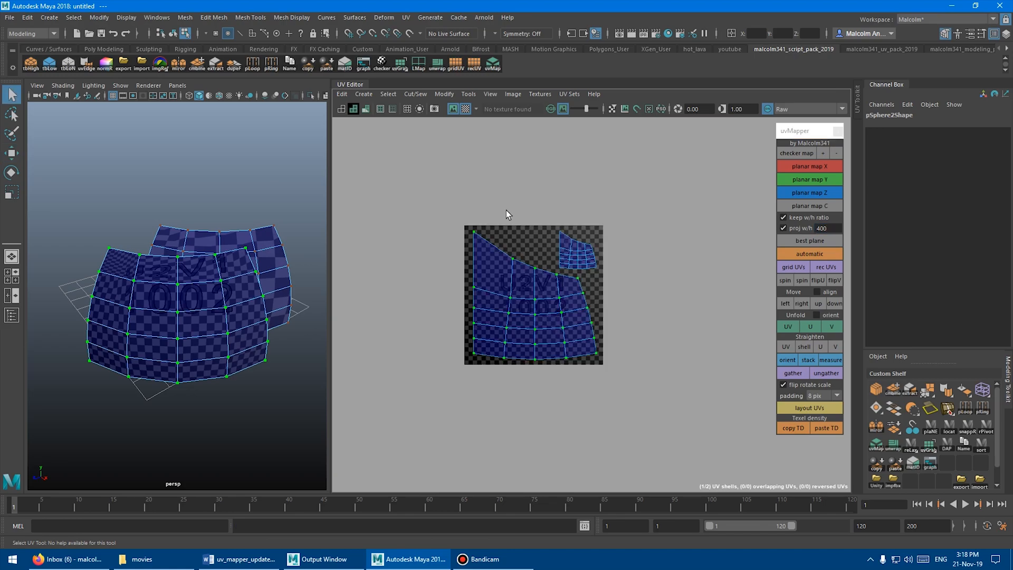
{"action": "mouse_move", "coordinate": [599, 273]}
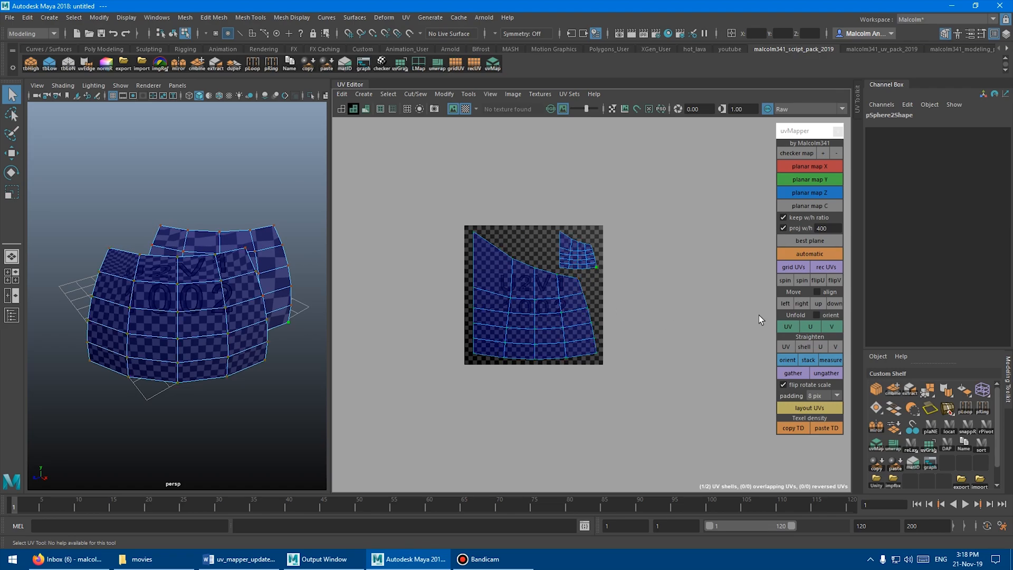
{"action": "left_click", "coordinate": [785, 303]}
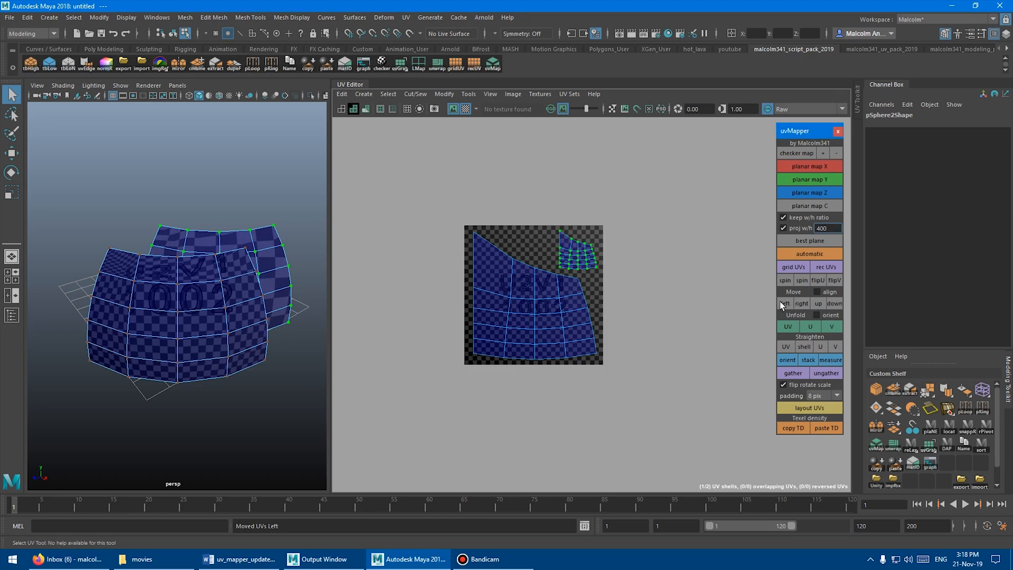
{"action": "left_click", "coordinate": [802, 303]}
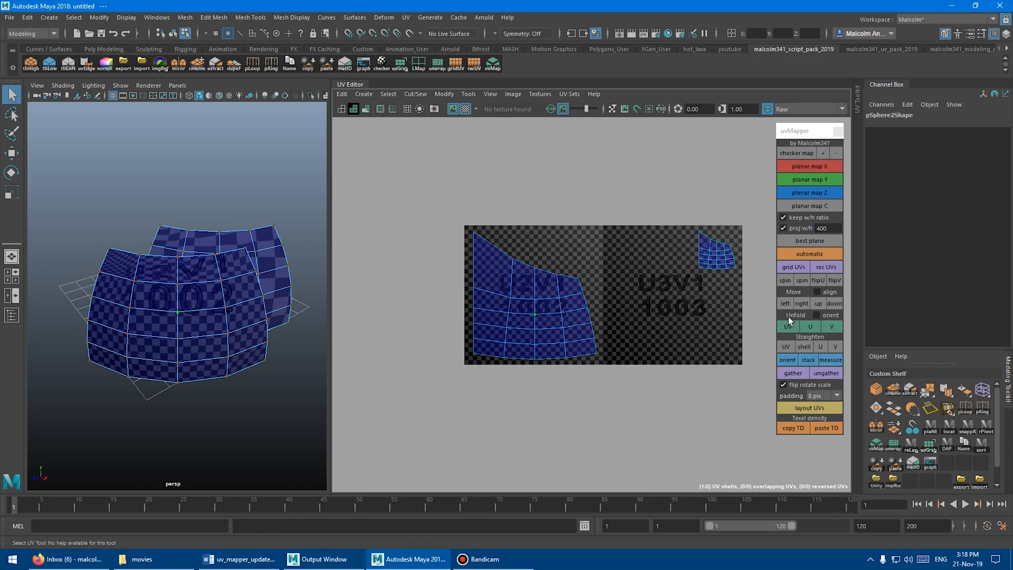
{"action": "left_click", "coordinate": [818, 304]}
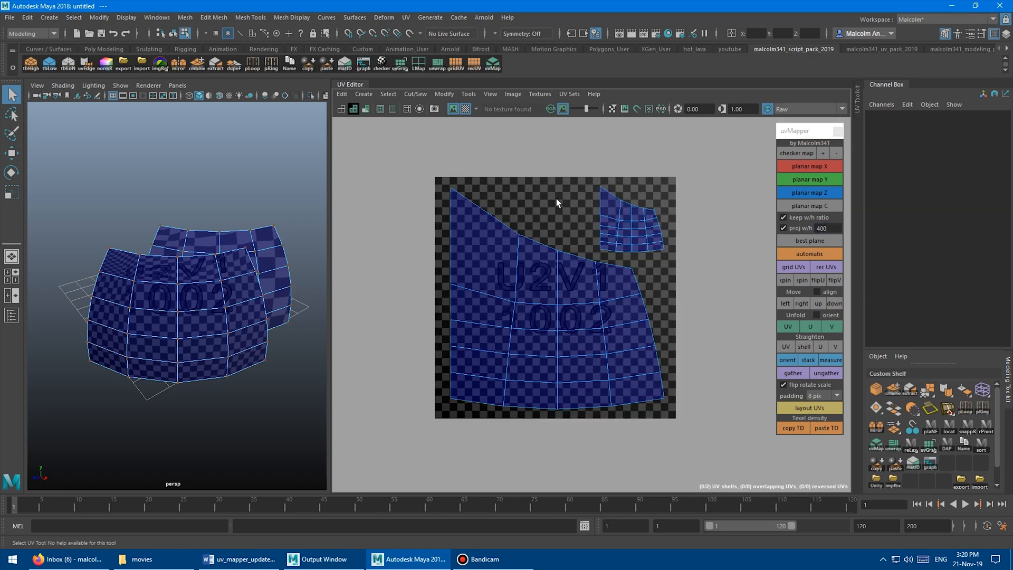
{"action": "mouse_move", "coordinate": [783, 311]}
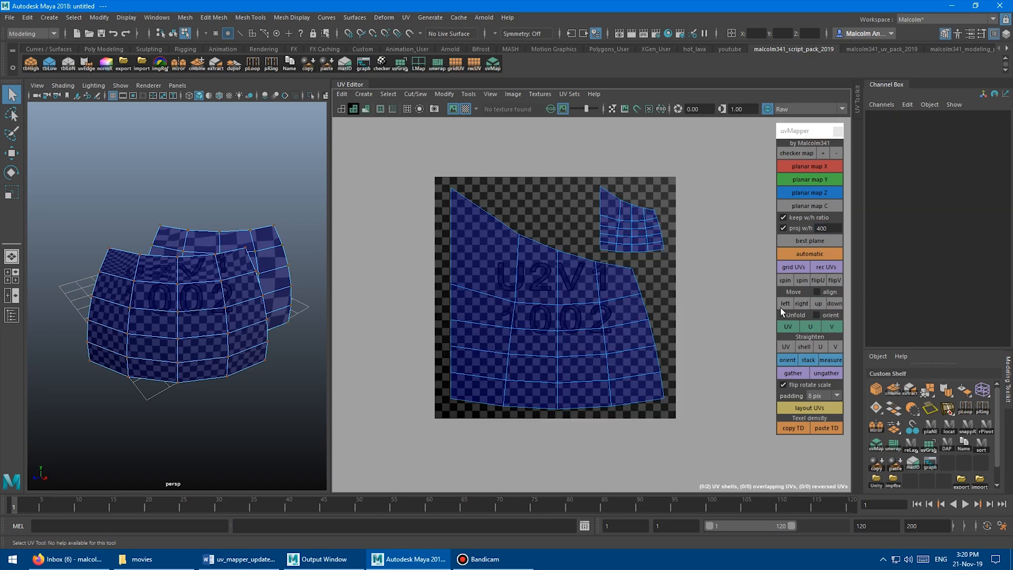
{"action": "mouse_move", "coordinate": [546, 279]}
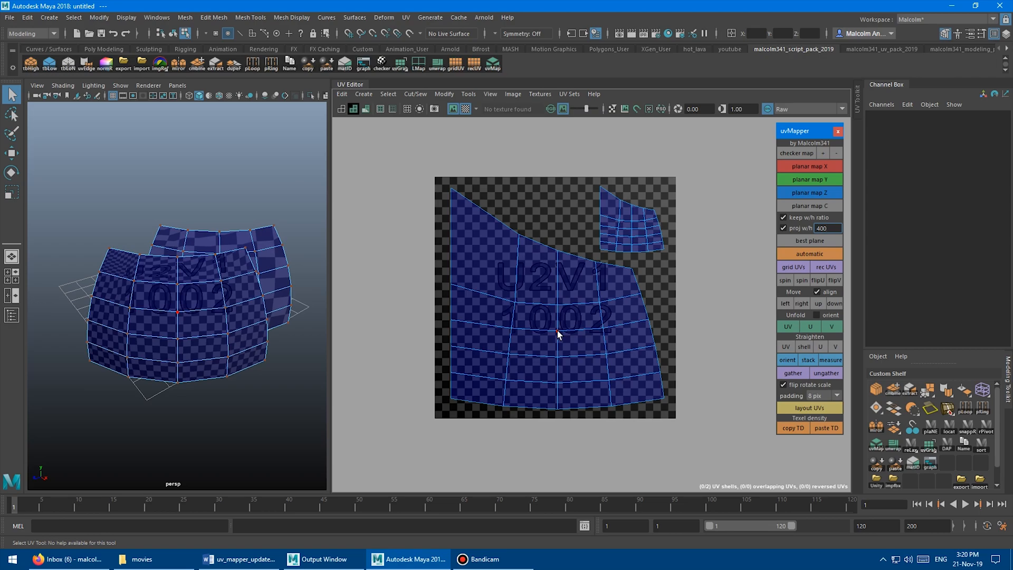
Straighten a vertical UV column with Align left and a horizontal row with Align up
{"action": "left_click_drag", "start_coordinate": [452, 201], "coordinate": [533, 427]}
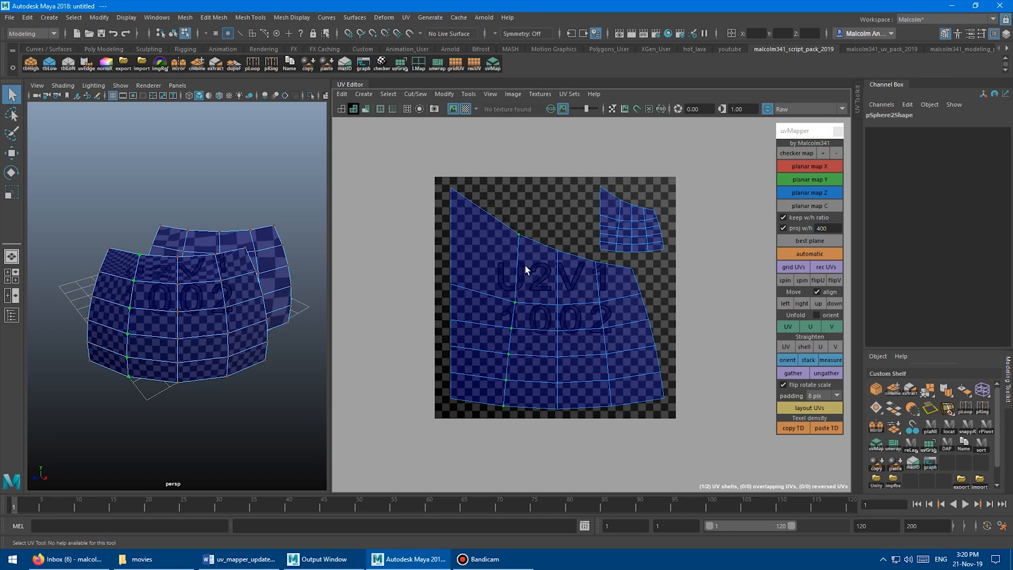
{"action": "mouse_move", "coordinate": [786, 304]}
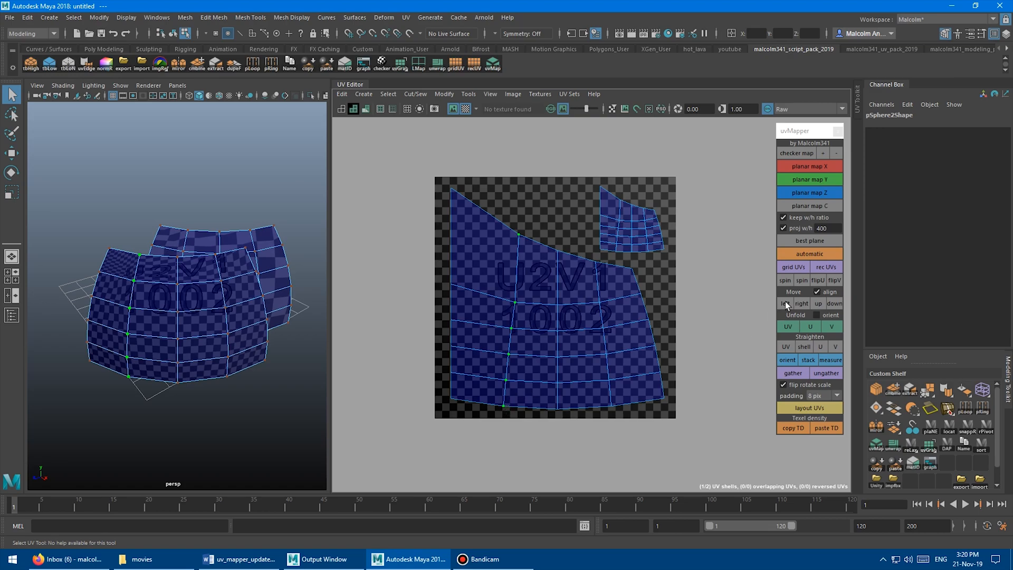
{"action": "left_click", "coordinate": [785, 304]}
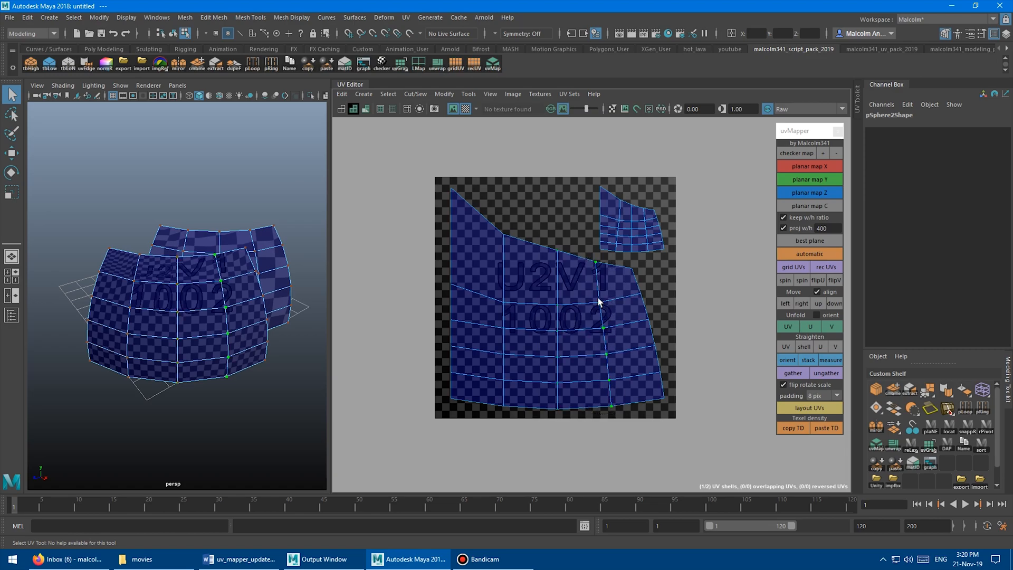
{"action": "left_click", "coordinate": [802, 304]}
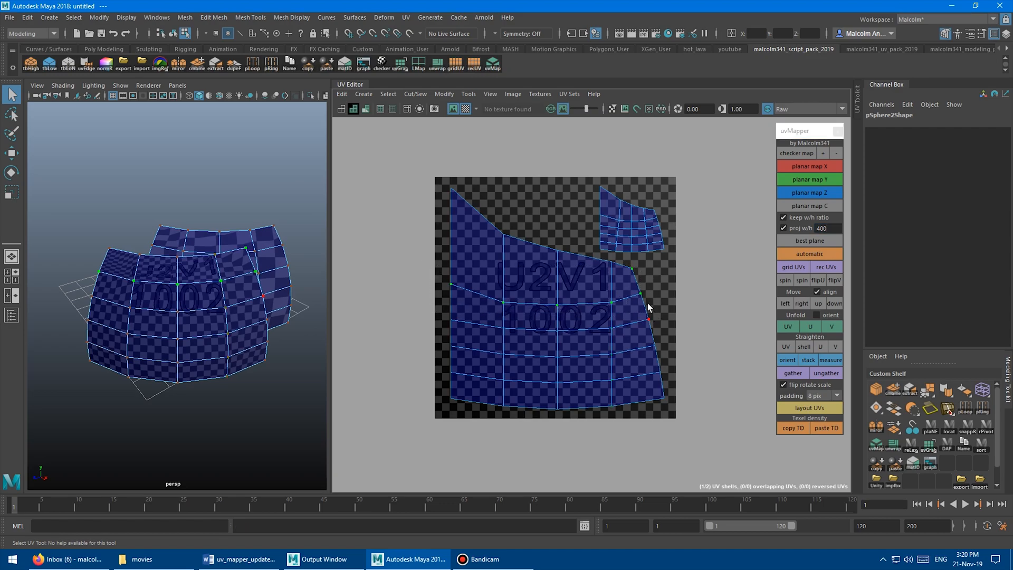
{"action": "left_click", "coordinate": [817, 304]}
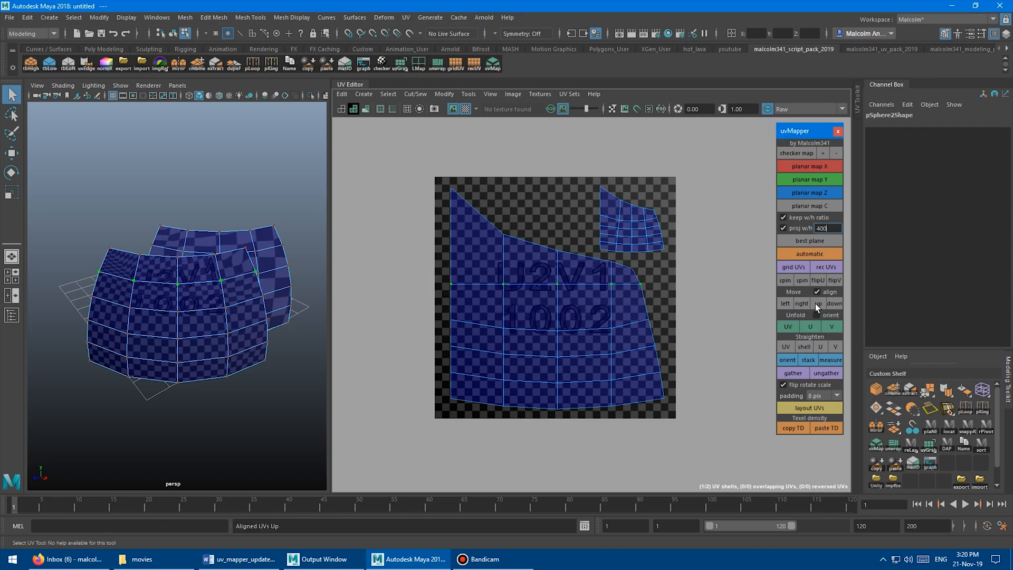
{"action": "left_click", "coordinate": [818, 303]}
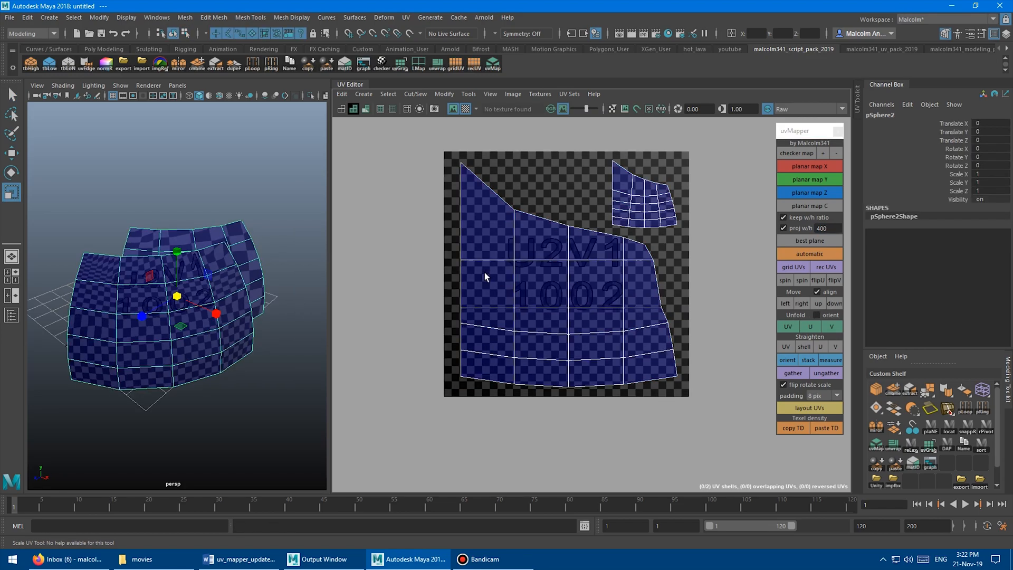
{"action": "mouse_move", "coordinate": [466, 319]}
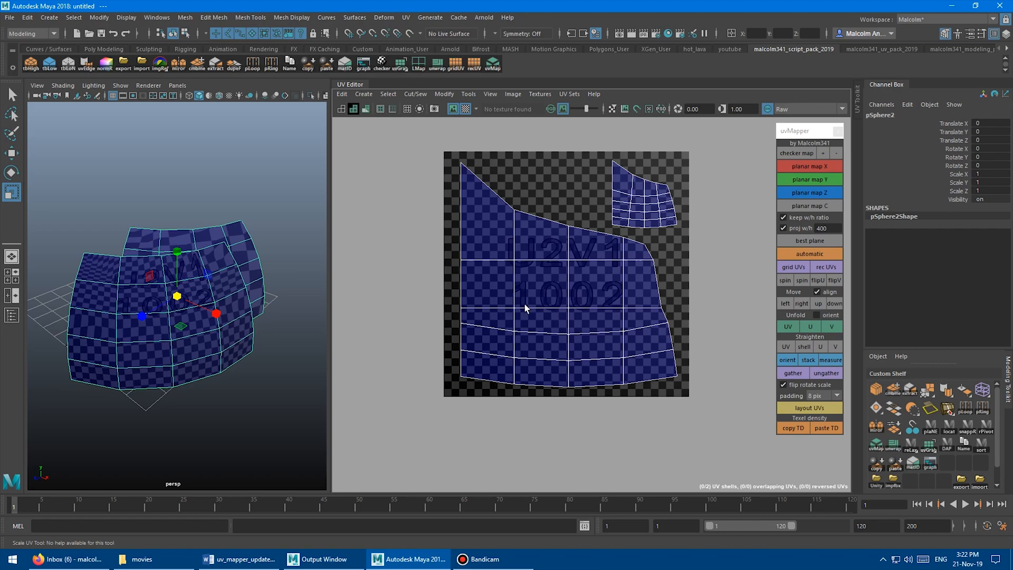
{"action": "mouse_move", "coordinate": [524, 318]}
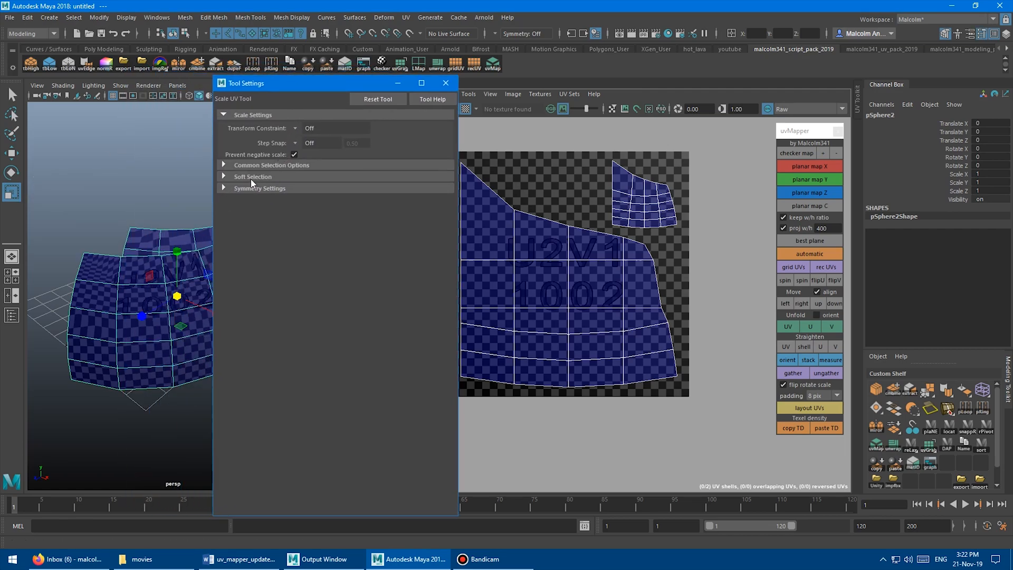
{"action": "left_click", "coordinate": [294, 154]}
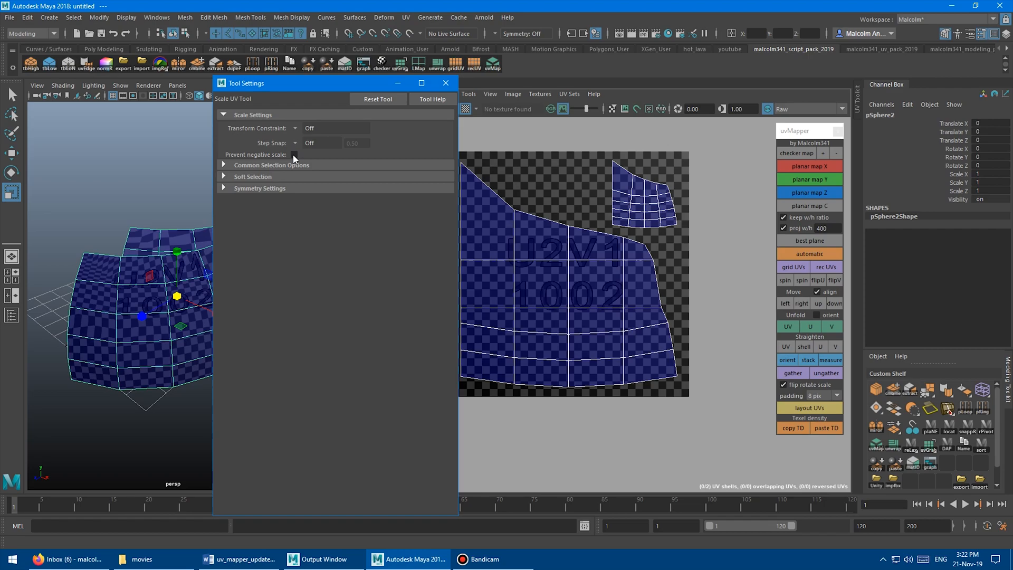
{"action": "left_click", "coordinate": [295, 154]}
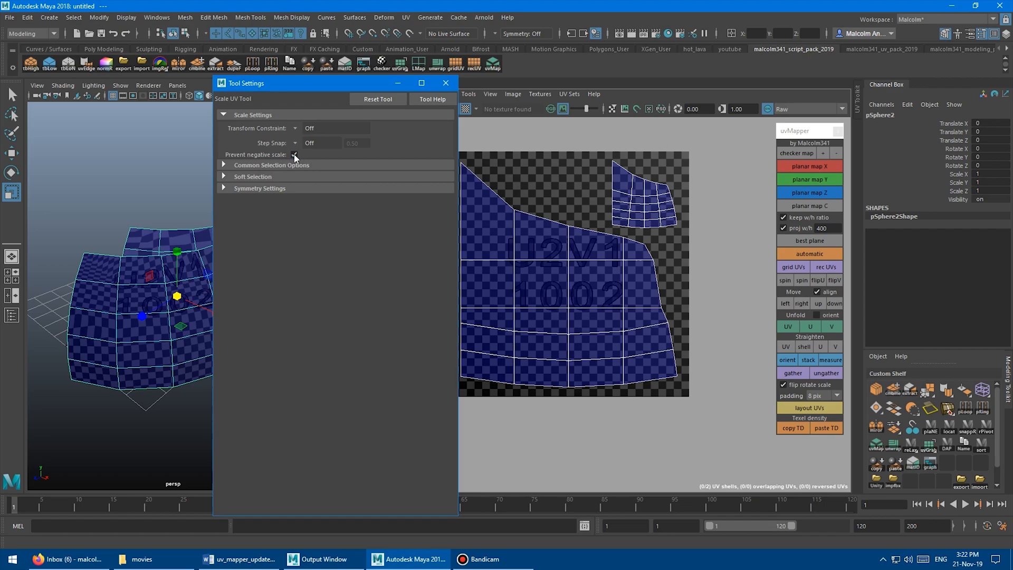
{"action": "left_click", "coordinate": [294, 155]}
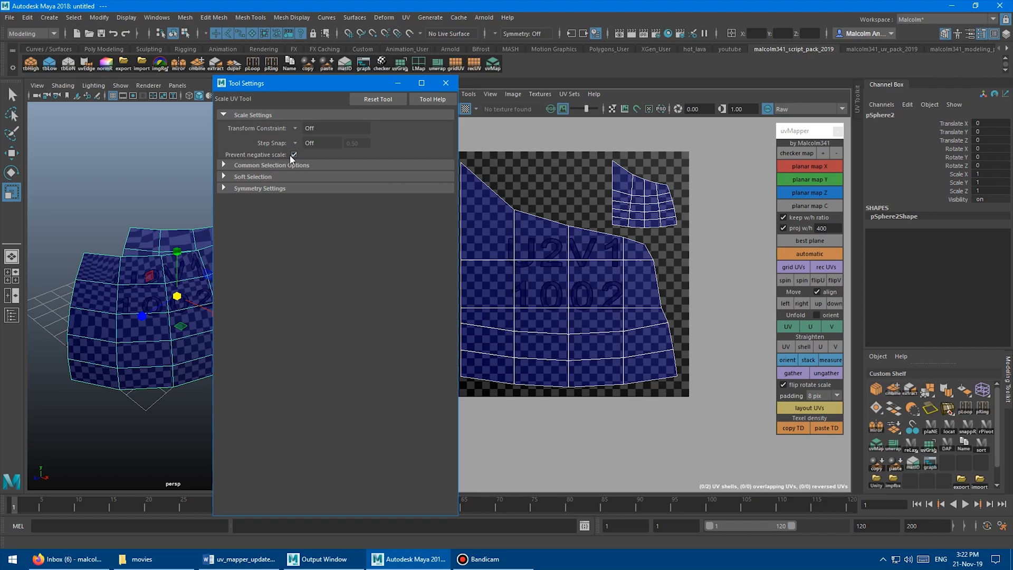
{"action": "left_click", "coordinate": [446, 83]}
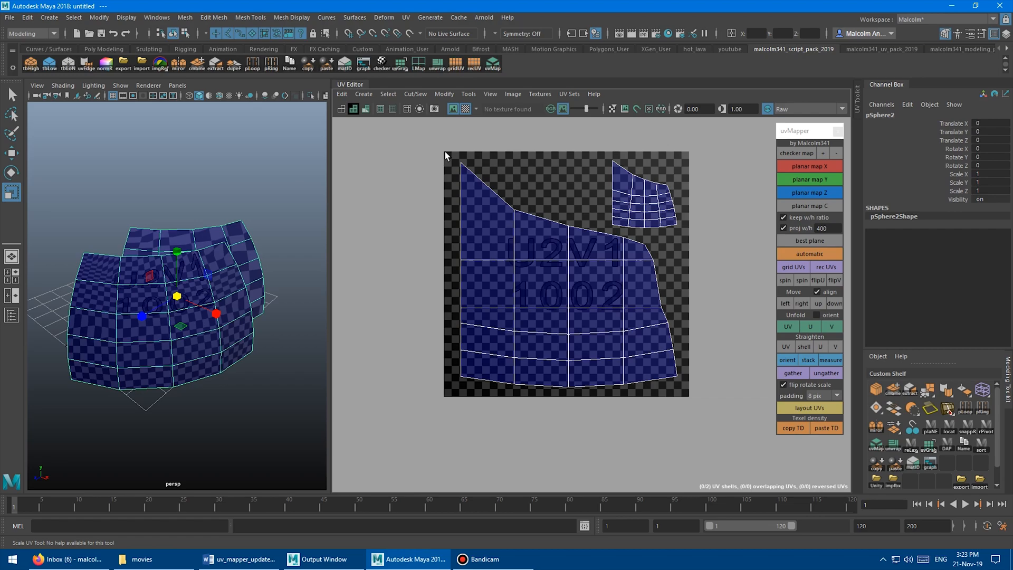
{"action": "mouse_move", "coordinate": [767, 319]}
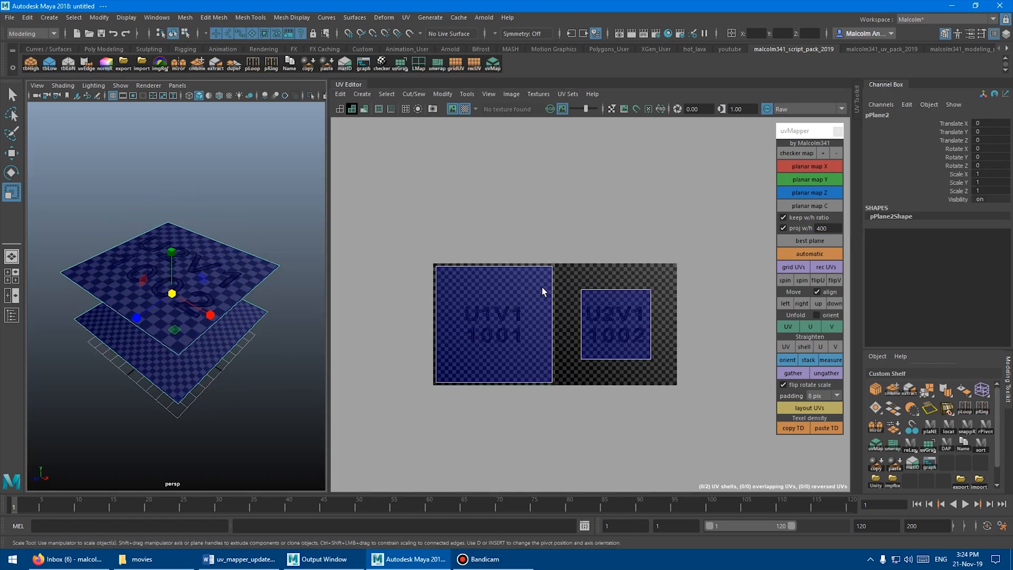
{"action": "mouse_move", "coordinate": [560, 336]}
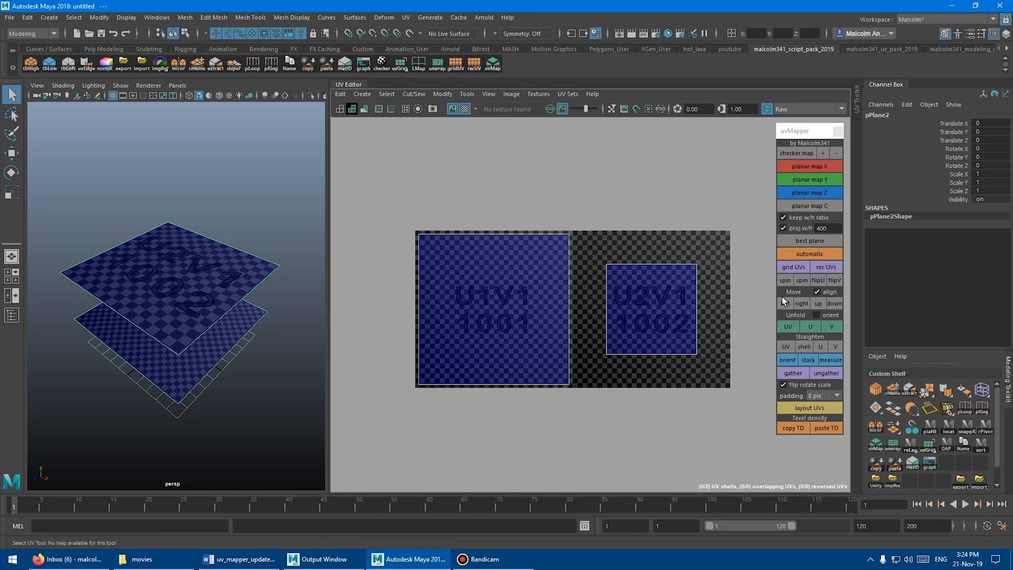
{"action": "mouse_move", "coordinate": [745, 300]}
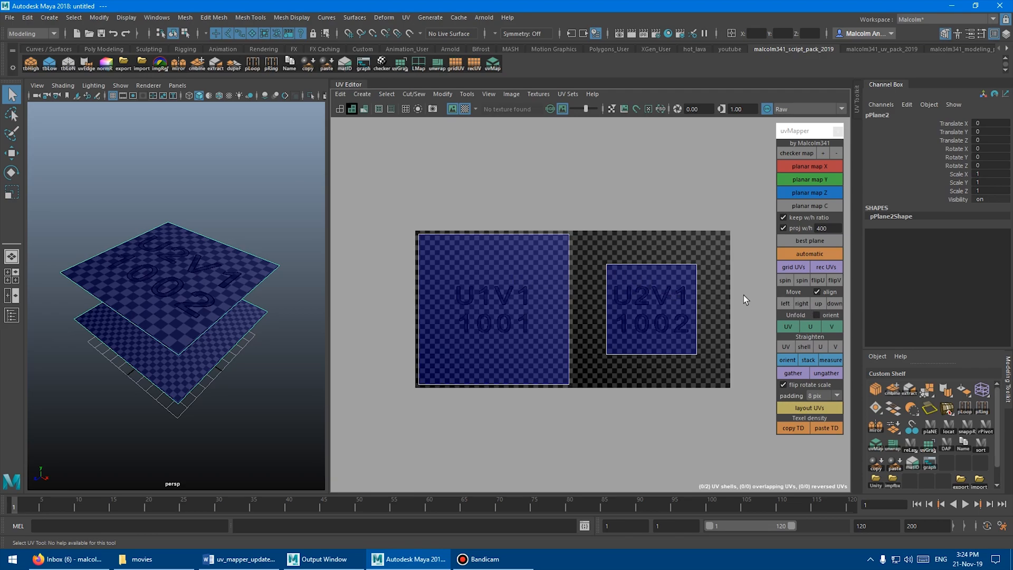
{"action": "mouse_move", "coordinate": [680, 274]}
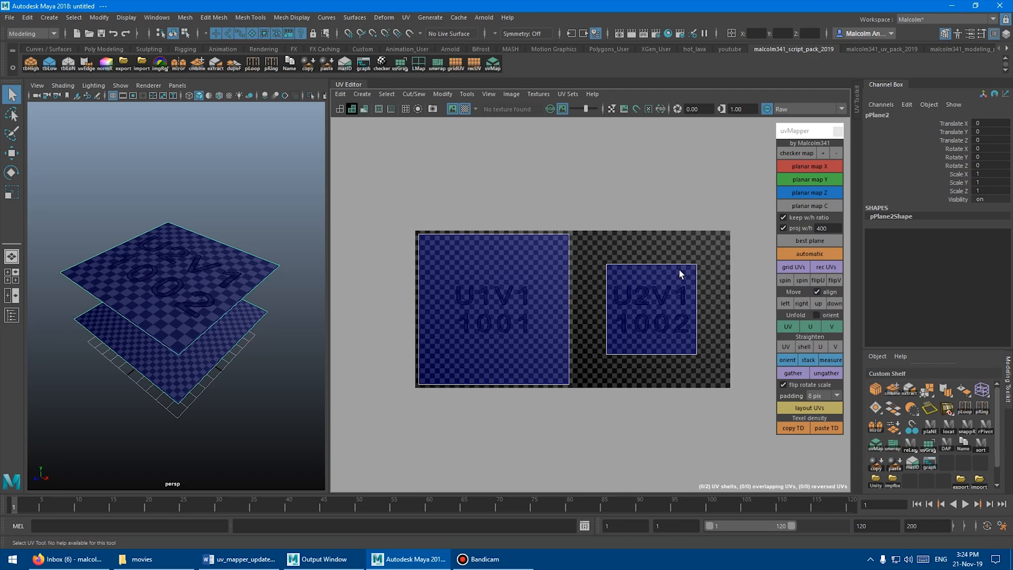
{"action": "mouse_move", "coordinate": [689, 295]}
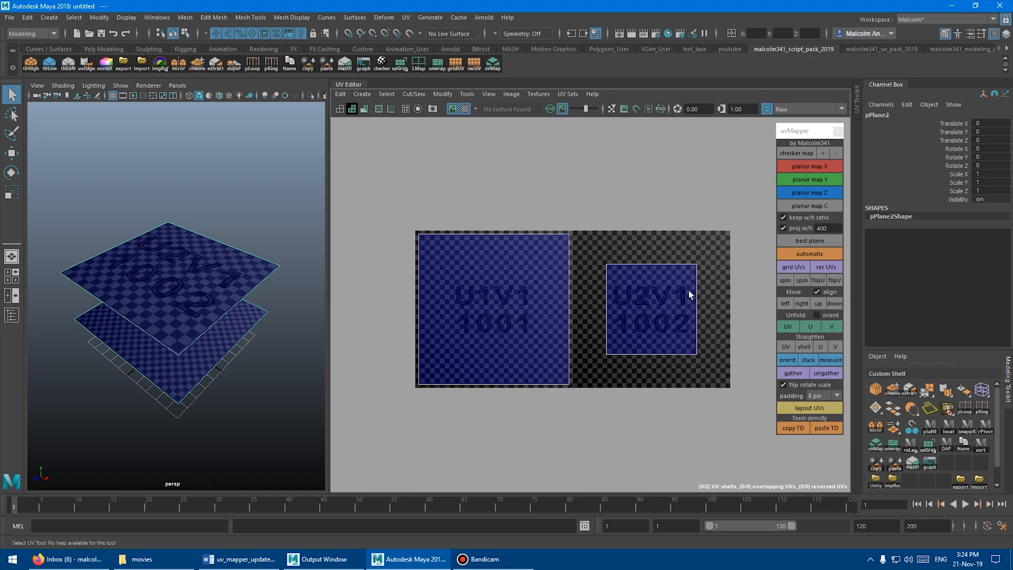
Select both plane shells and move them left, up, left, down into tile 1001
{"action": "left_click", "coordinate": [651, 296]}
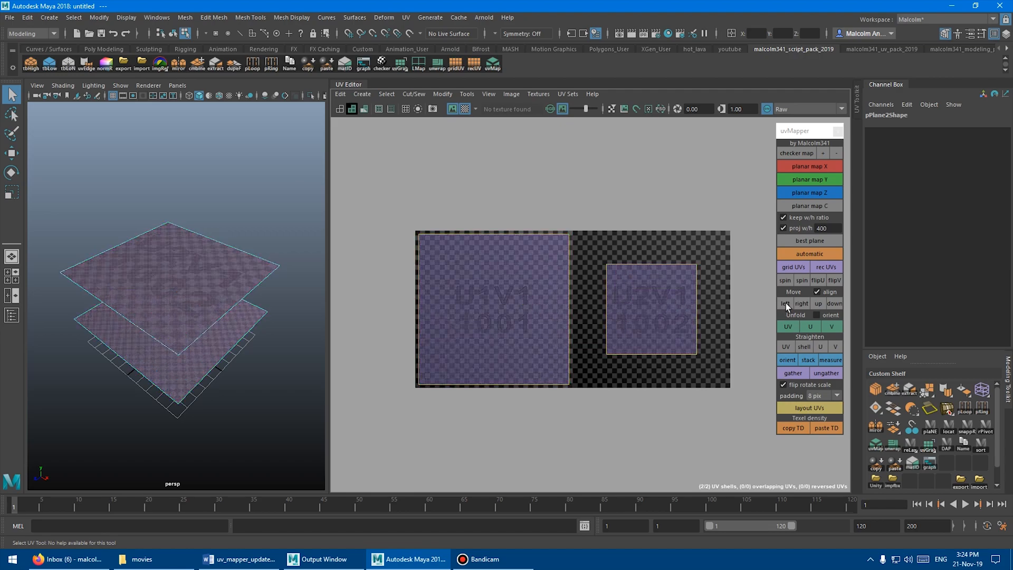
{"action": "left_click", "coordinate": [785, 304]}
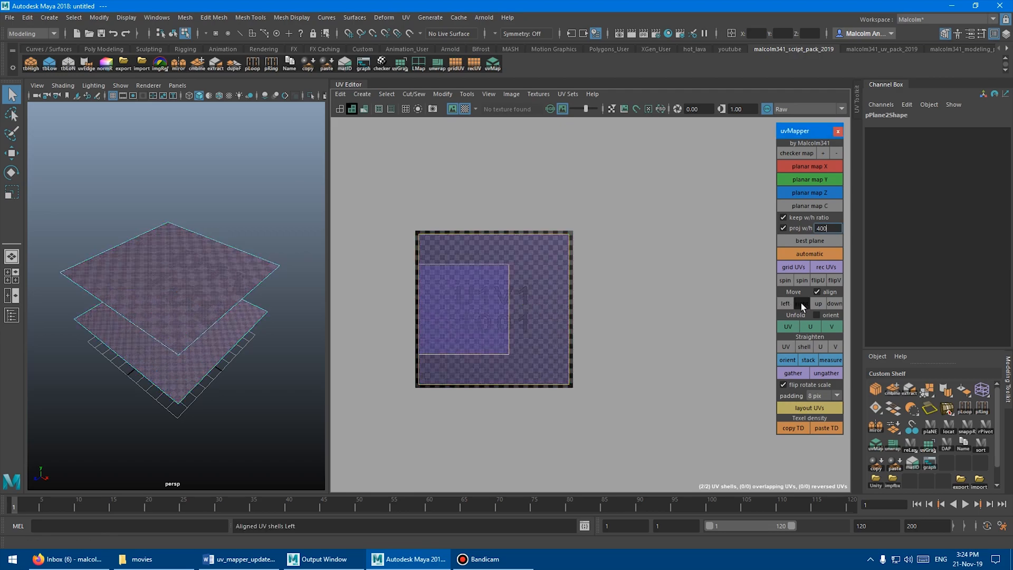
{"action": "left_click", "coordinate": [818, 304]}
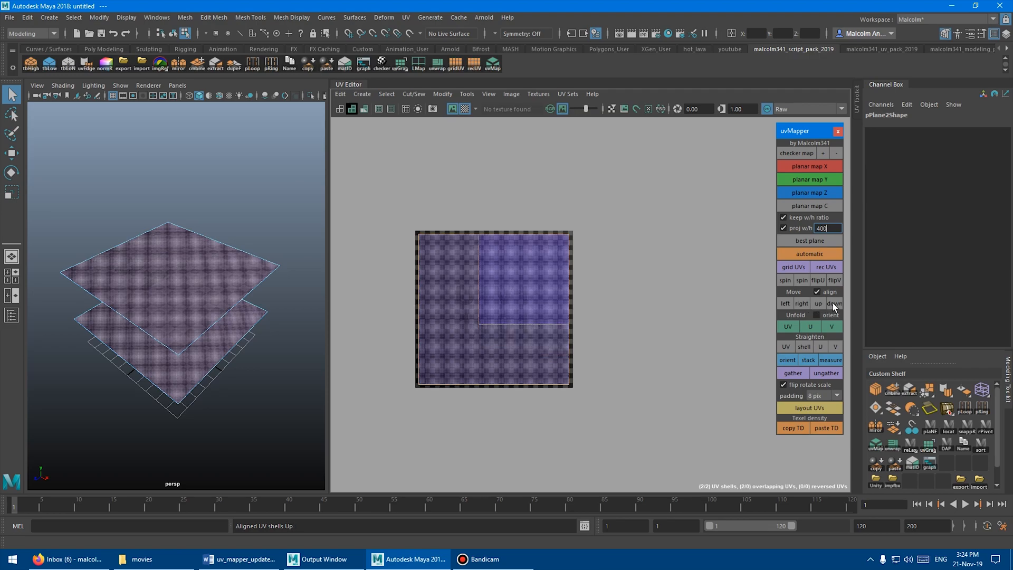
{"action": "left_click", "coordinate": [785, 304]}
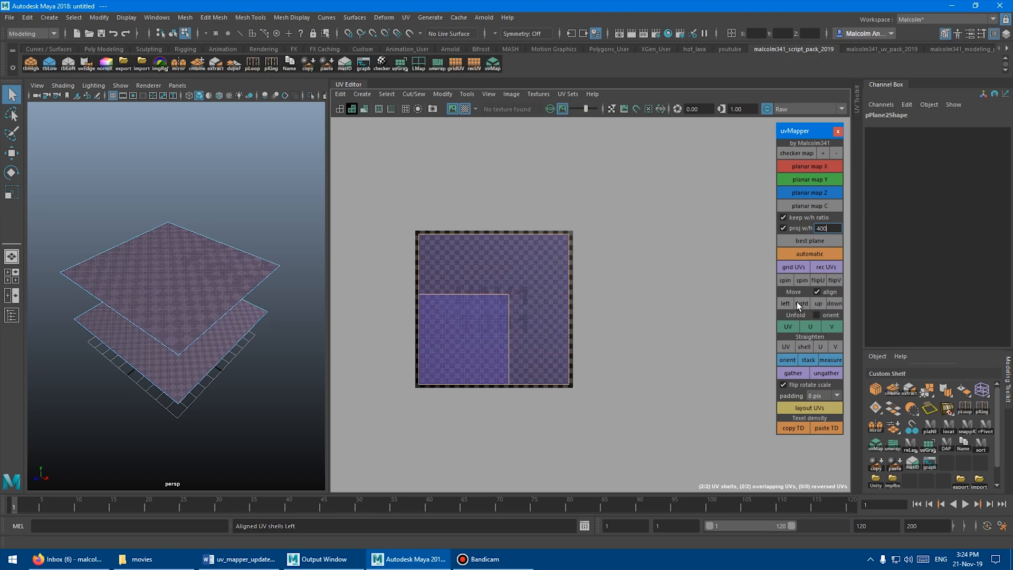
{"action": "left_click", "coordinate": [817, 303]}
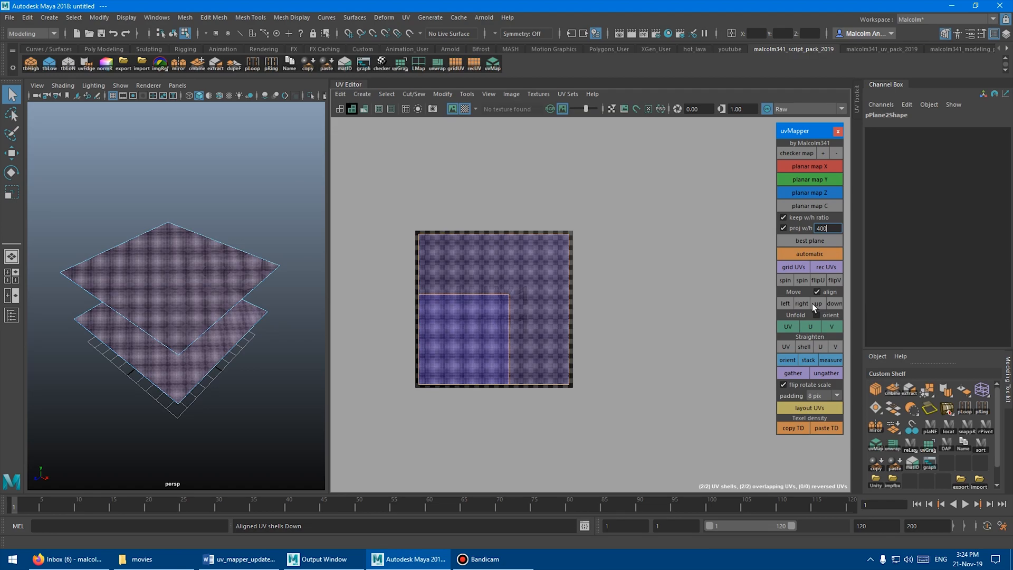
{"action": "left_click", "coordinate": [801, 303]}
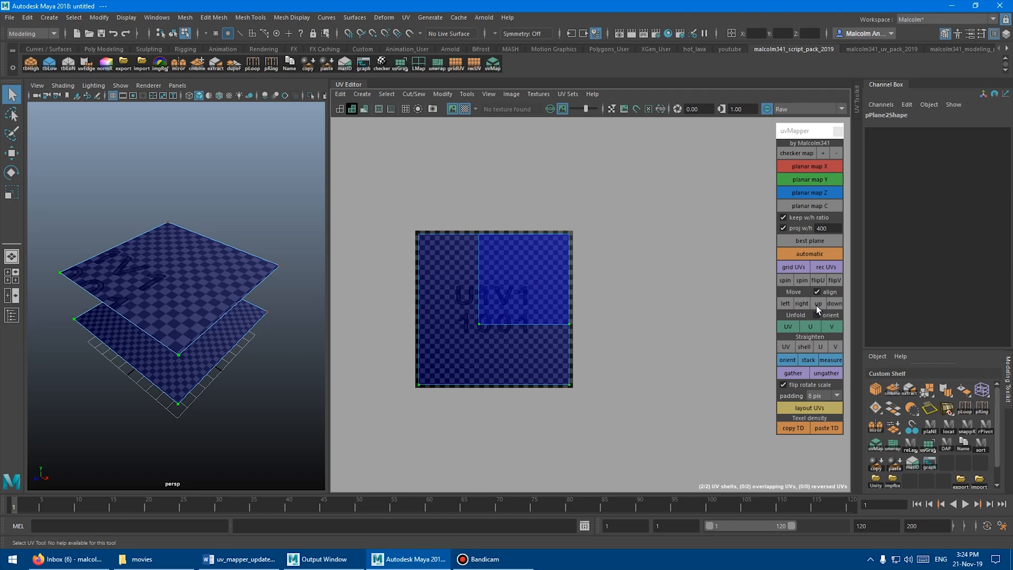
Return to the two-patch sphere scene with its large and small shells in one tile
{"action": "left_click", "coordinate": [834, 303]}
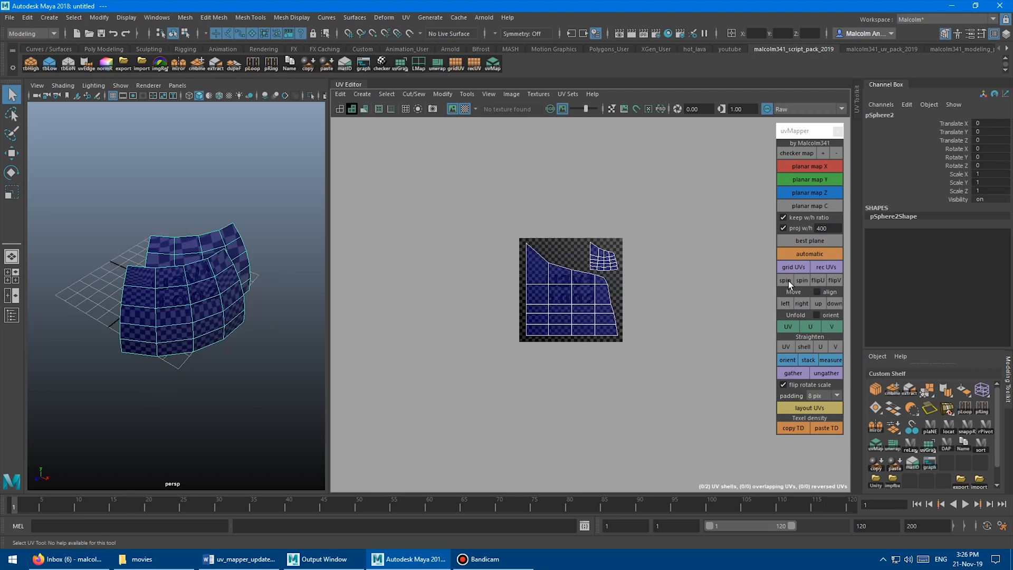
{"action": "mouse_move", "coordinate": [765, 301]}
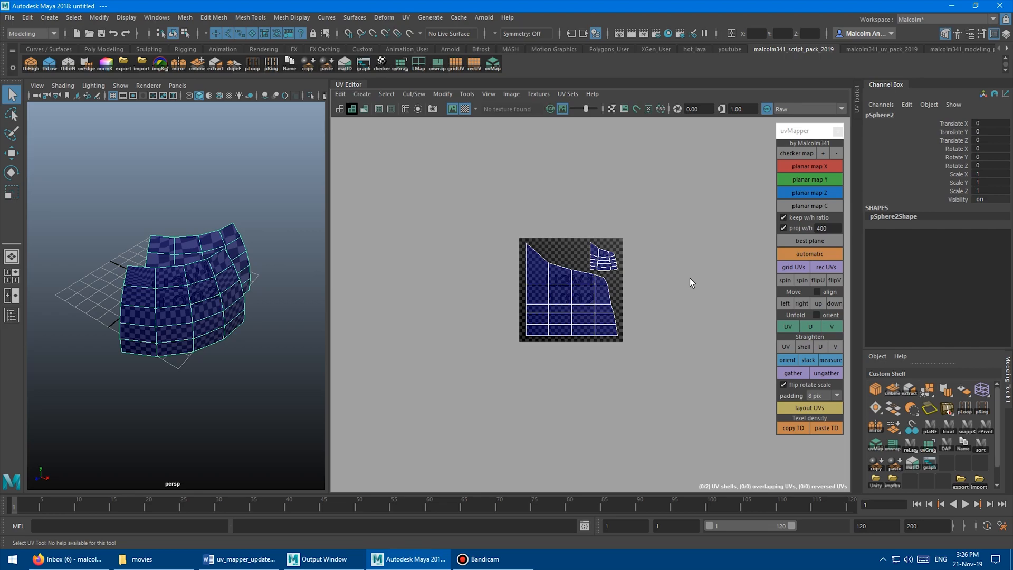
{"action": "mouse_move", "coordinate": [541, 232]}
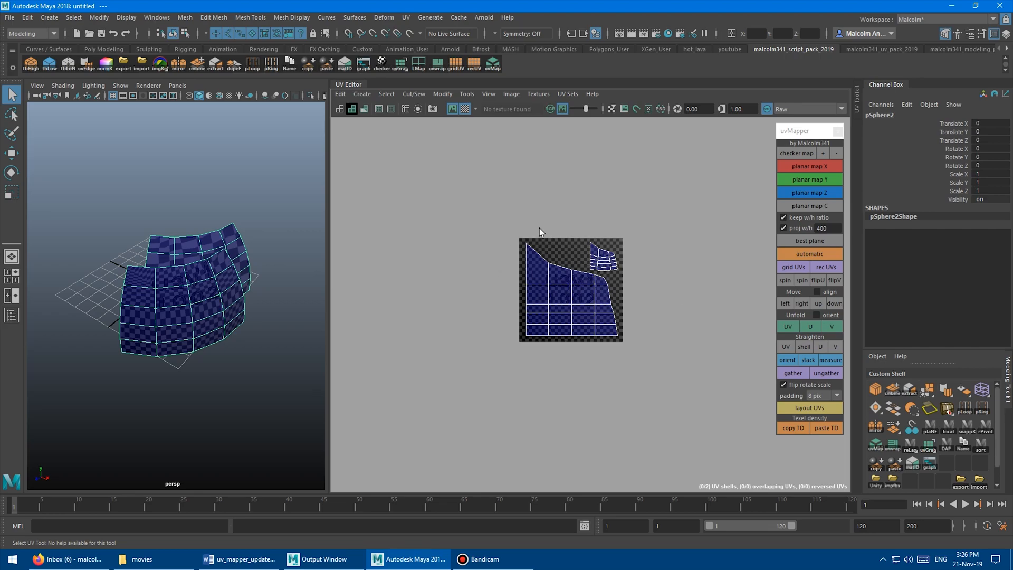
{"action": "mouse_move", "coordinate": [743, 284]}
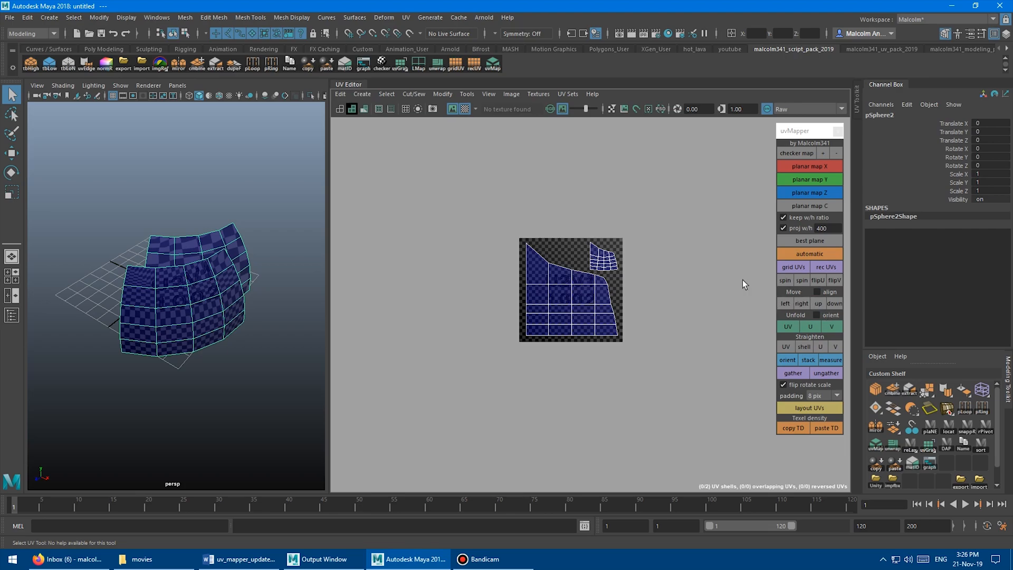
{"action": "mouse_move", "coordinate": [586, 238]}
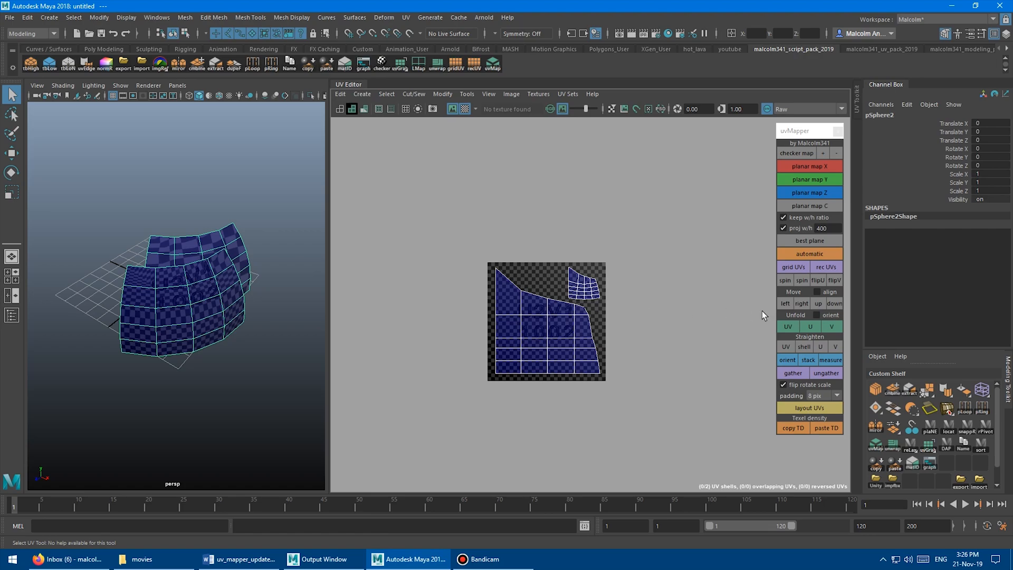
Move the sphere UV shells one tile over, flip them on U and V, rotate 90°
{"action": "left_click", "coordinate": [801, 303]}
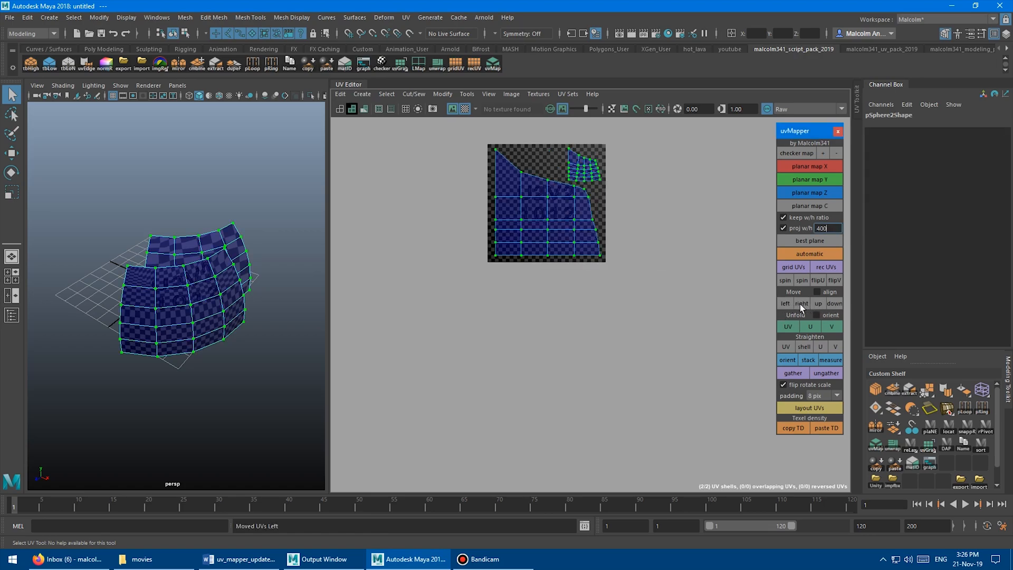
{"action": "left_click", "coordinate": [835, 304]}
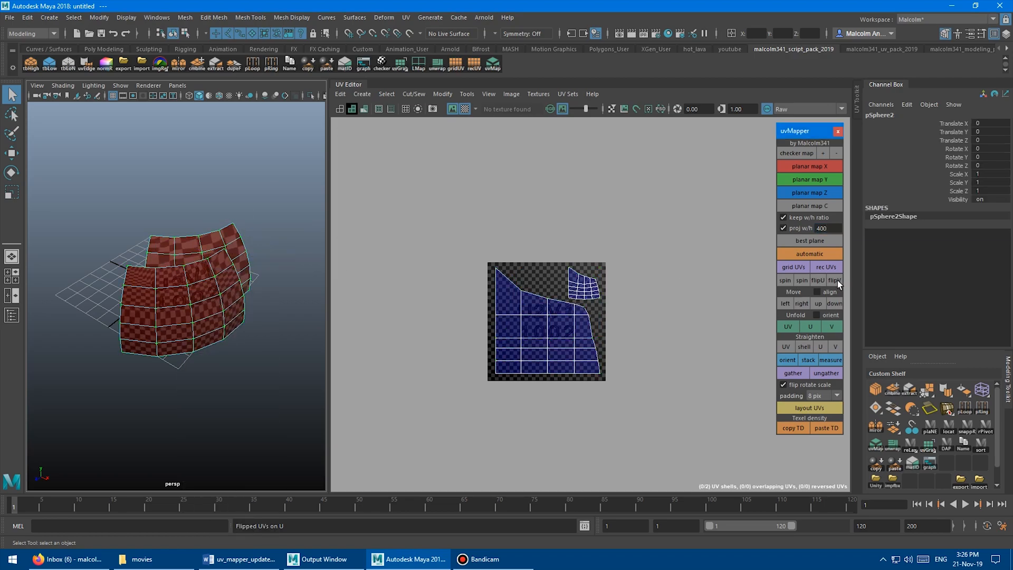
{"action": "left_click", "coordinate": [834, 280]}
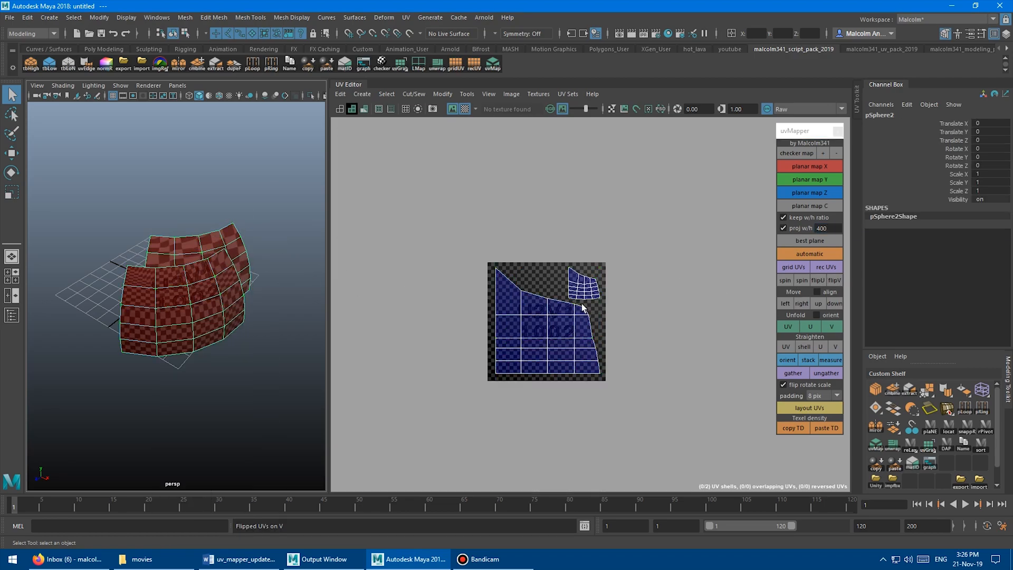
{"action": "left_click", "coordinate": [802, 281]}
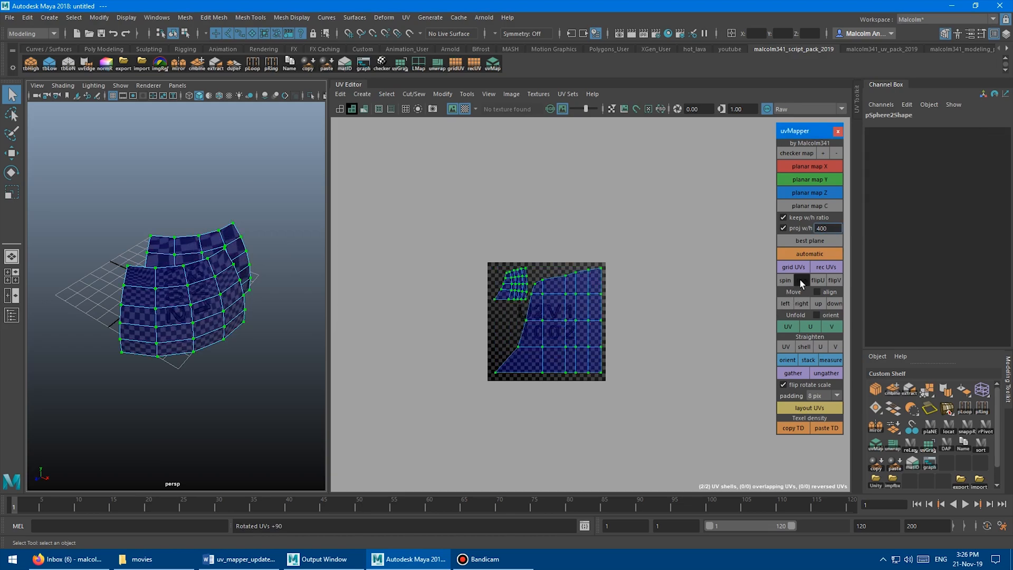
{"action": "left_click", "coordinate": [802, 280]}
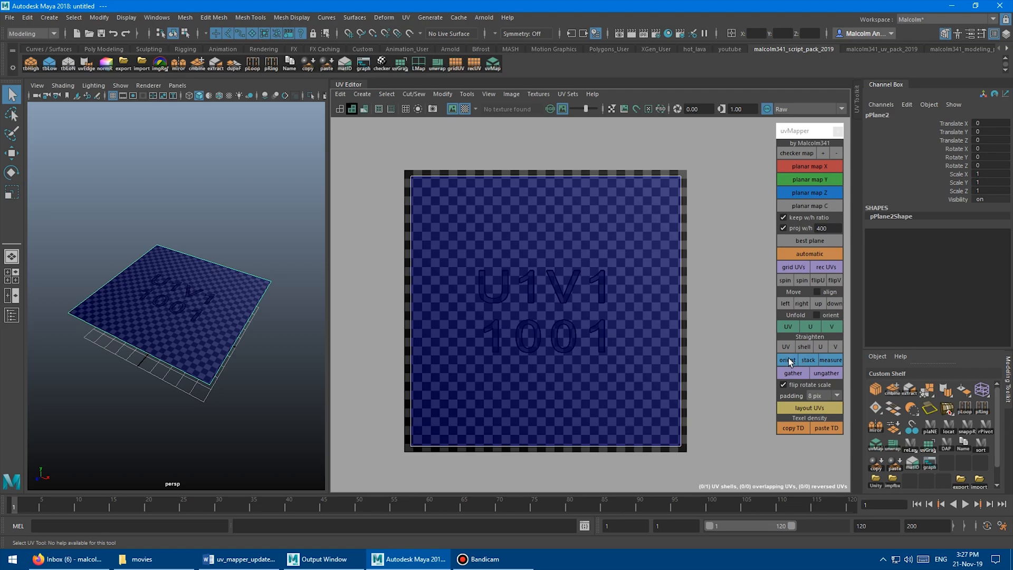
{"action": "mouse_move", "coordinate": [831, 360]}
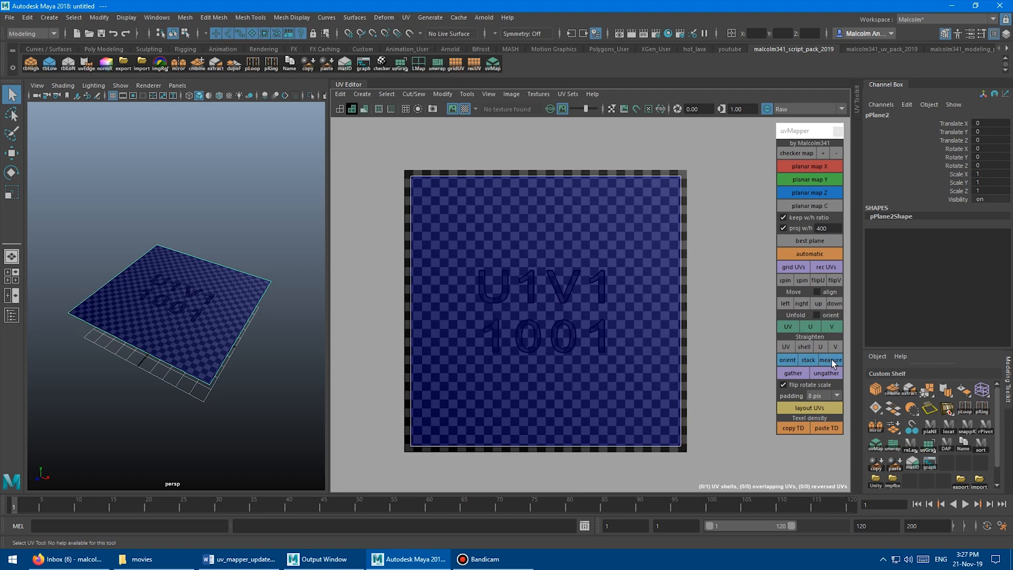
Open the Pixel Distance window for the plane's UVs with uvMapper's measure button
{"action": "left_click", "coordinate": [831, 359]}
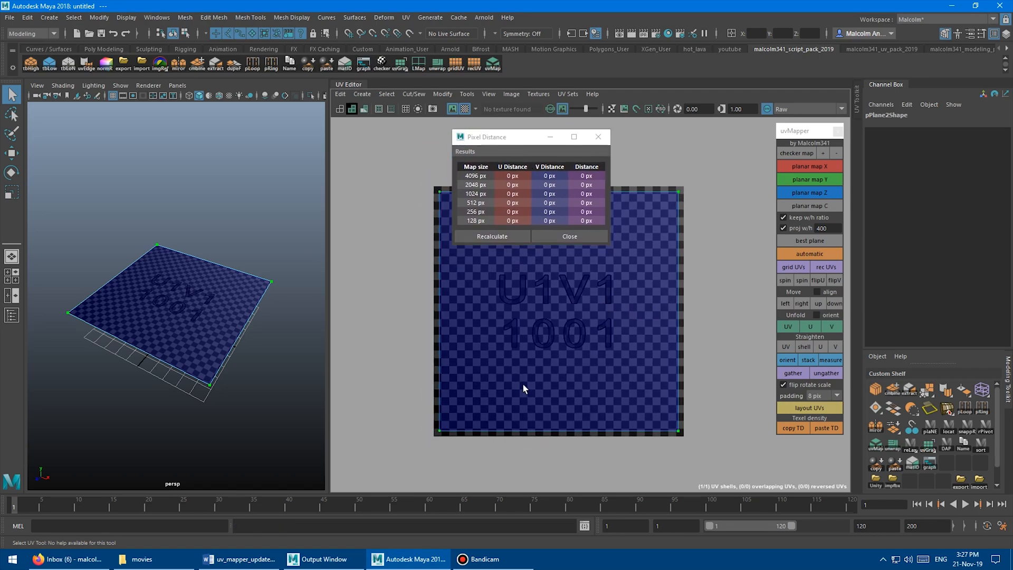
{"action": "mouse_move", "coordinate": [587, 389]}
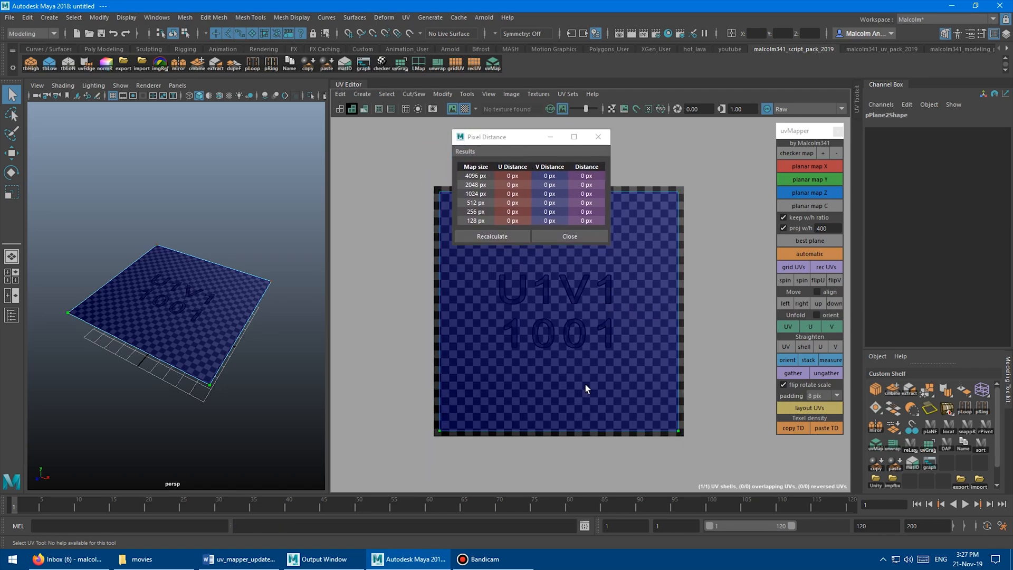
Measure two plane corner UVs, reading 3911.39 px U at 4096, then close the results
{"action": "left_click", "coordinate": [492, 236]}
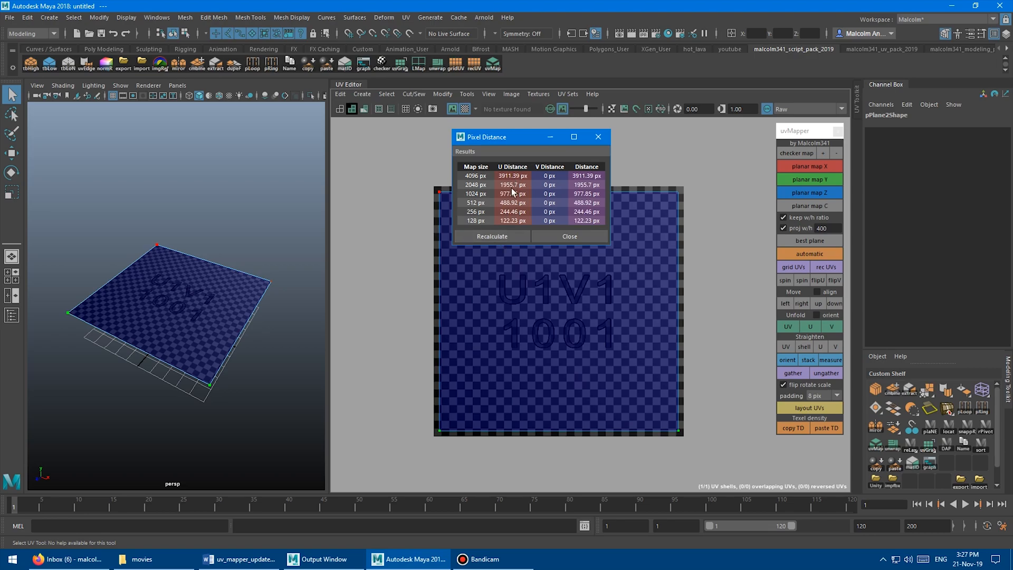
{"action": "mouse_move", "coordinate": [497, 177]}
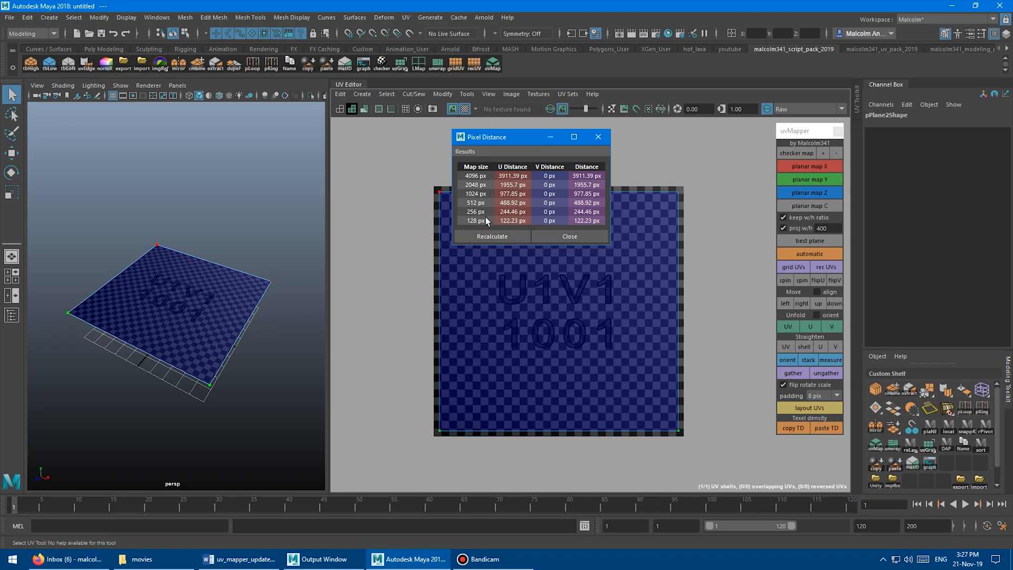
{"action": "mouse_move", "coordinate": [564, 179]}
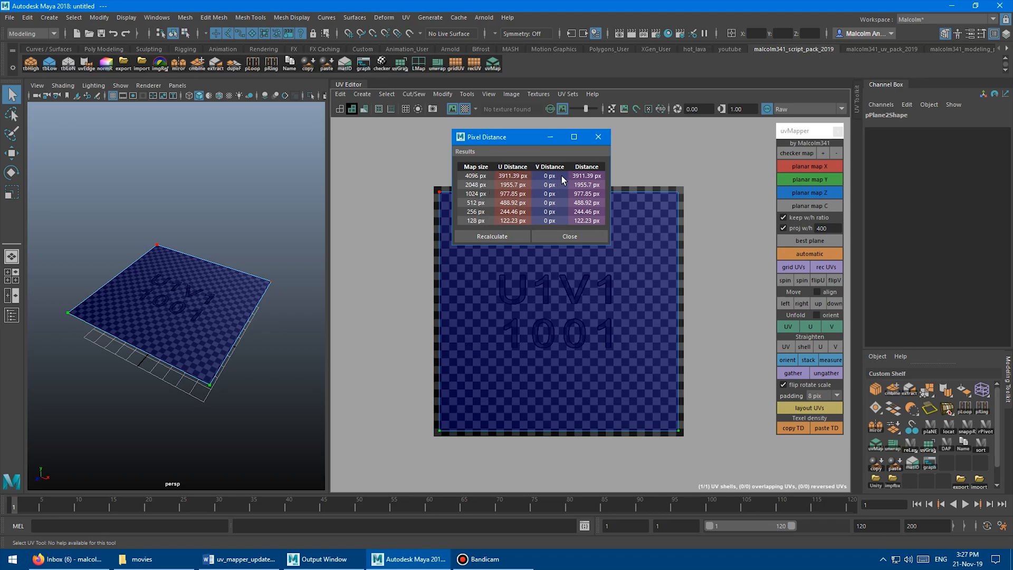
{"action": "mouse_move", "coordinate": [572, 421]}
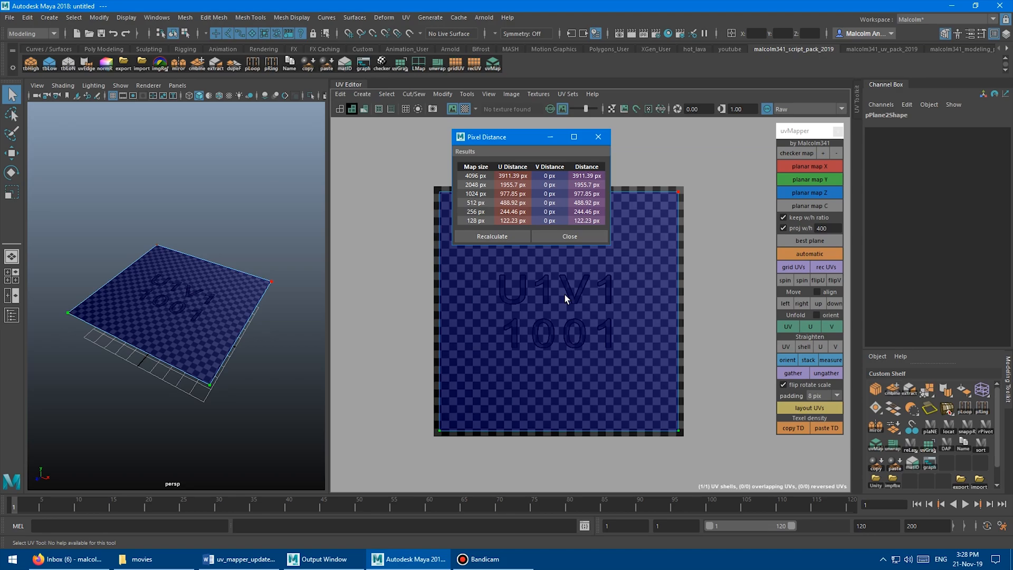
{"action": "mouse_move", "coordinate": [579, 297]}
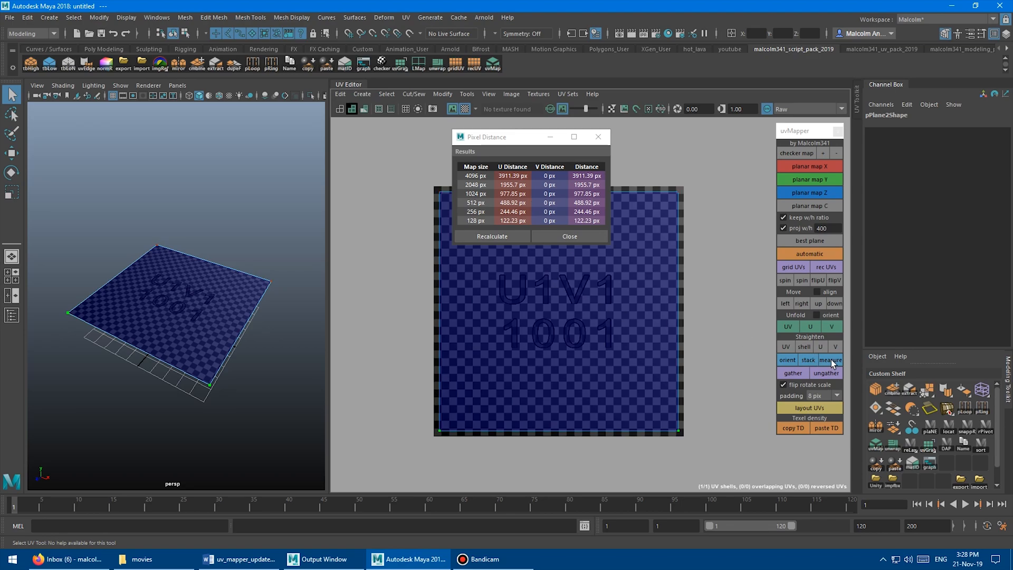
{"action": "left_click", "coordinate": [569, 236]}
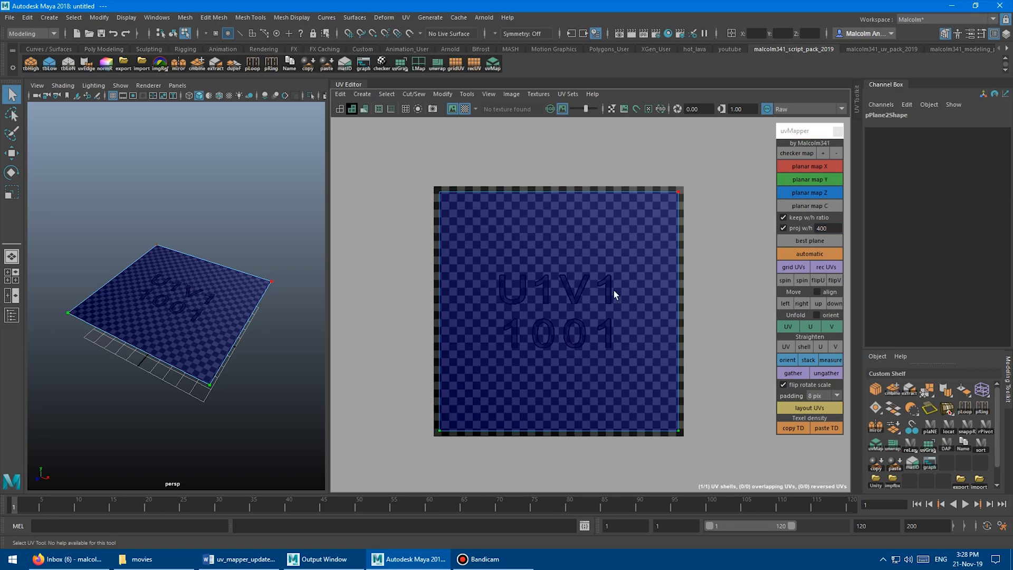
{"action": "mouse_move", "coordinate": [557, 376]}
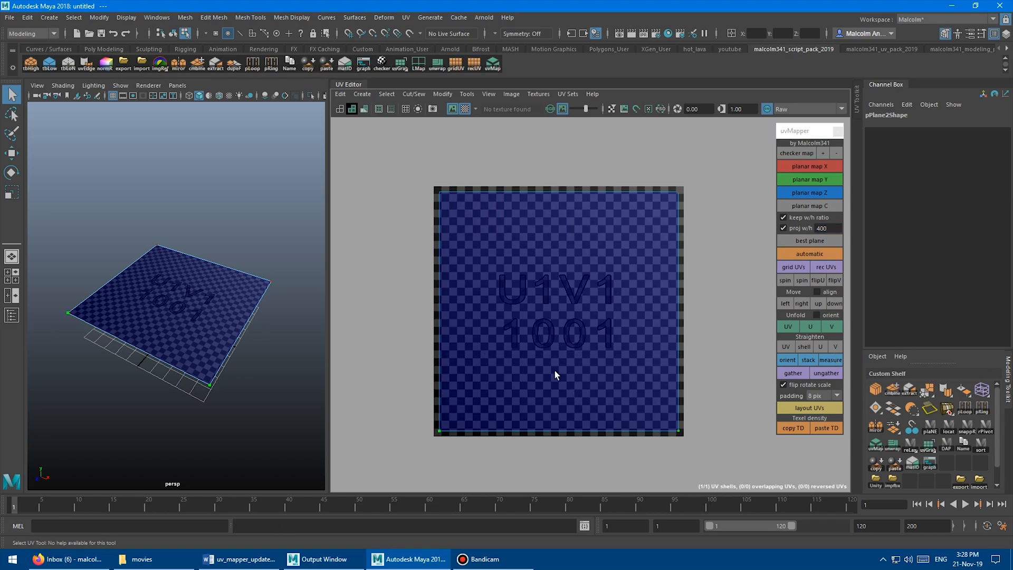
{"action": "mouse_move", "coordinate": [240, 264]}
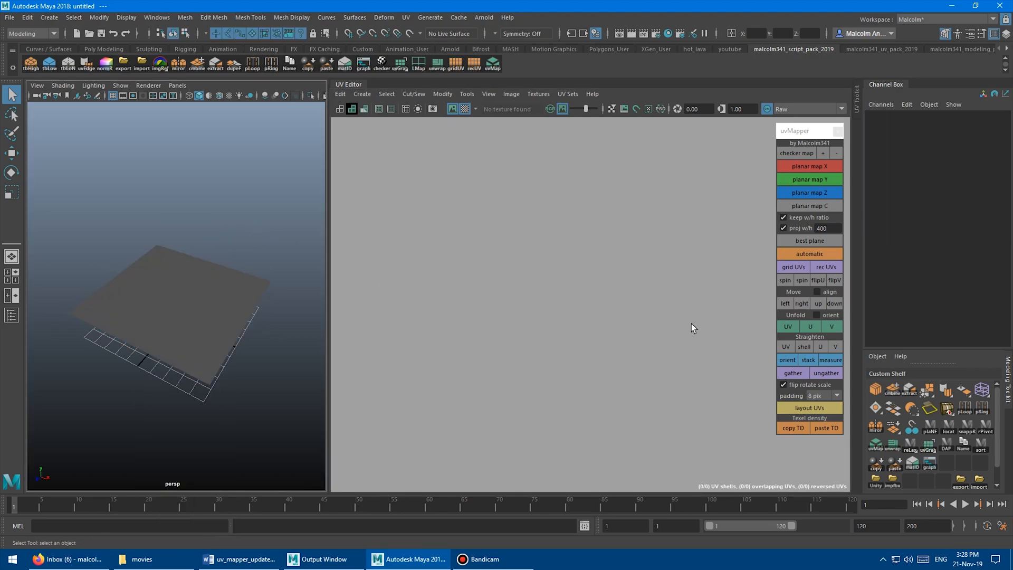
Measure with nothing selected for 0 px, then reselect the plane's UVs and measure again
{"action": "left_click", "coordinate": [831, 360]}
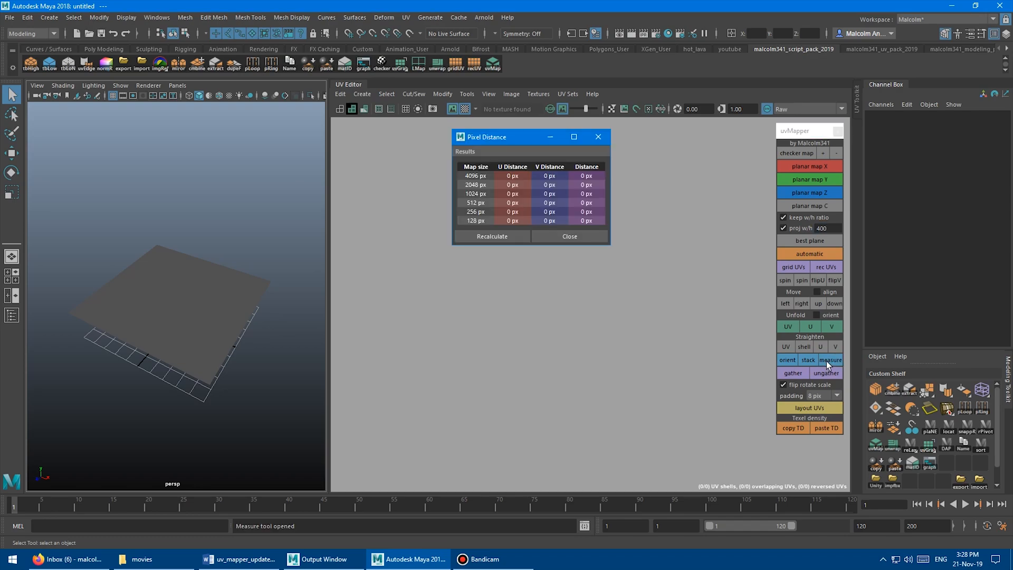
{"action": "left_click", "coordinate": [569, 236]}
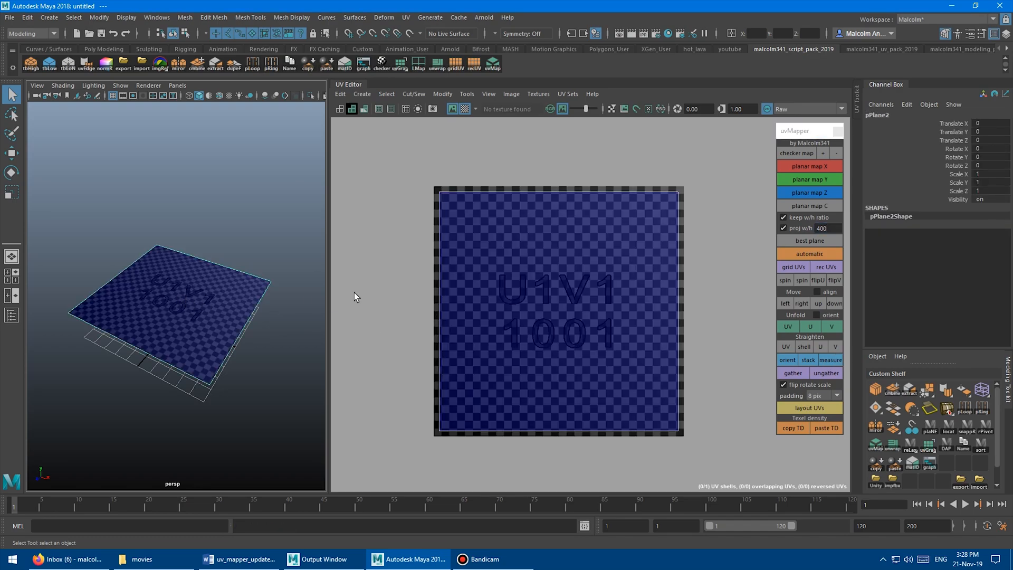
{"action": "left_click", "coordinate": [830, 360]}
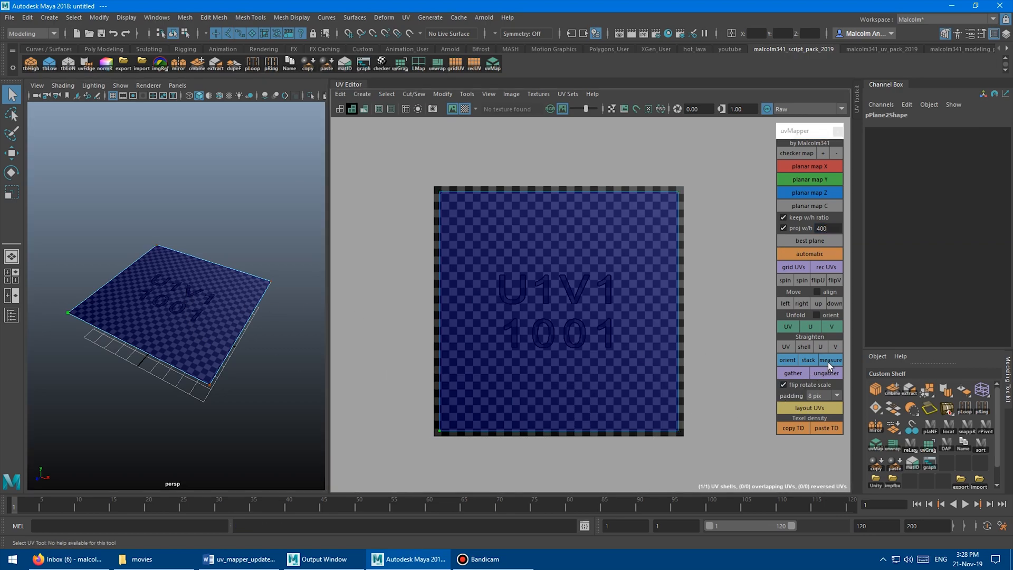
{"action": "left_click", "coordinate": [830, 360]}
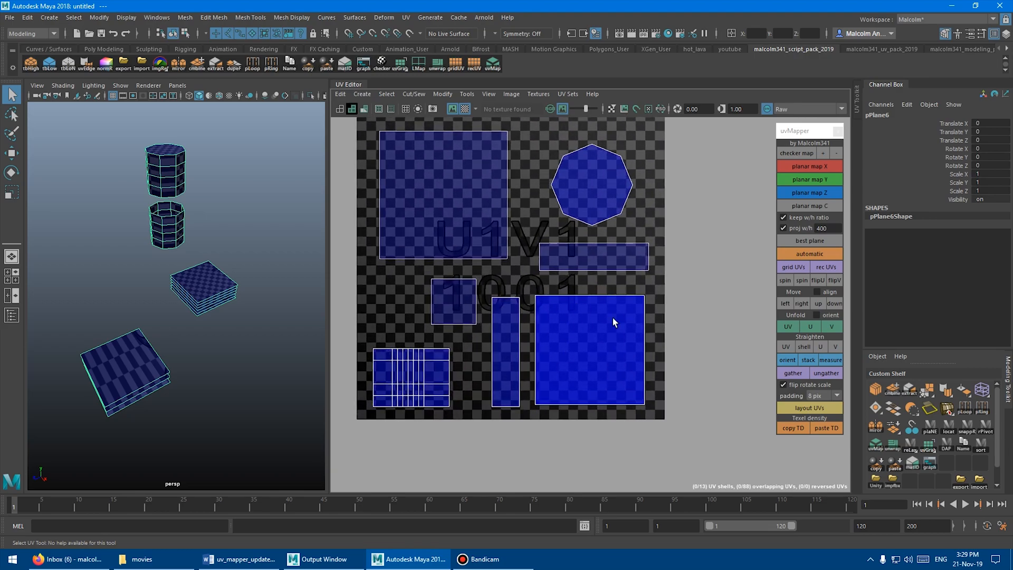
{"action": "mouse_move", "coordinate": [410, 375]}
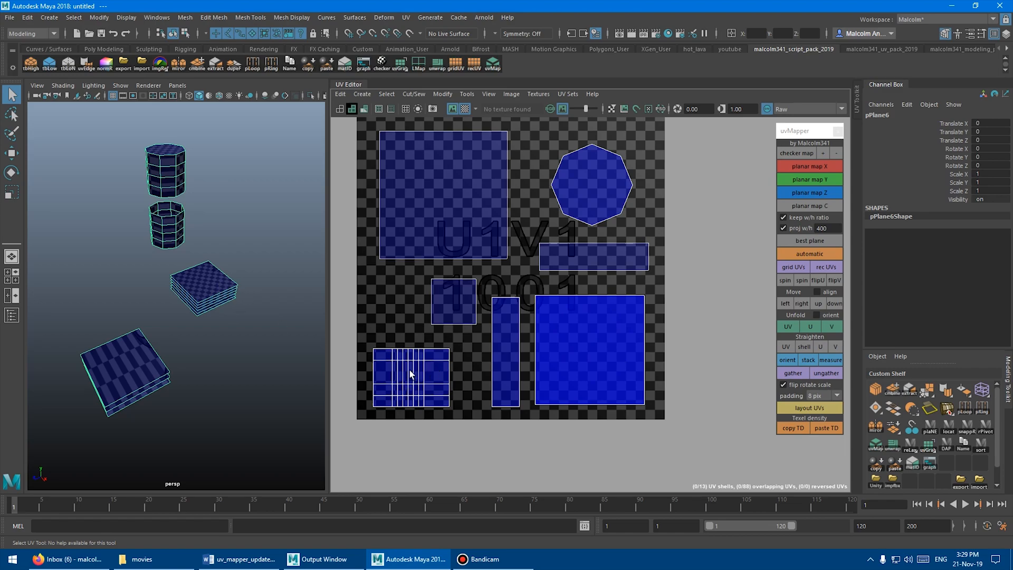
{"action": "mouse_move", "coordinate": [573, 206]}
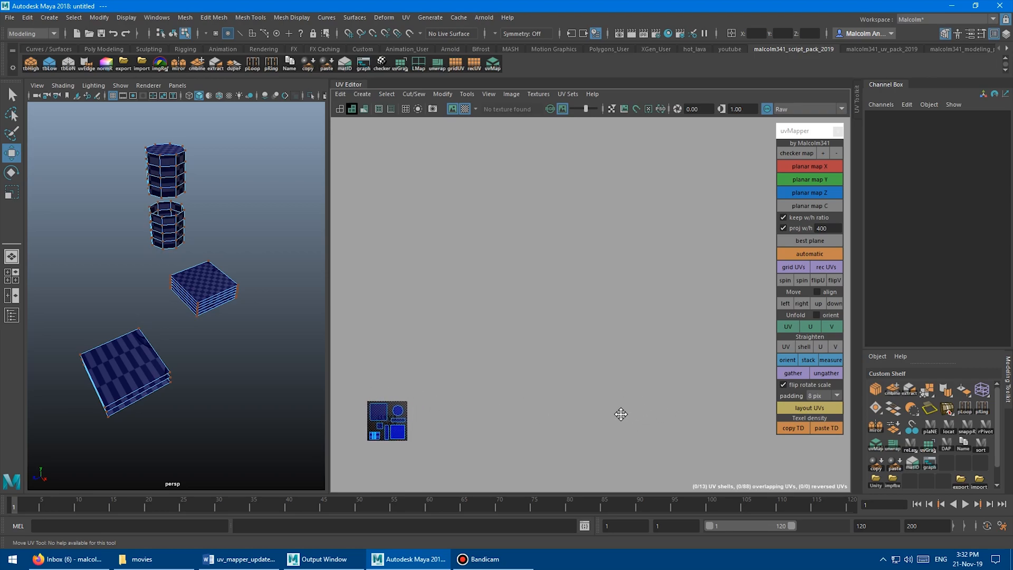
Ungather the overlapping cylinder and box shells so each occupies its own UDIM tile
{"action": "left_click", "coordinate": [825, 372]}
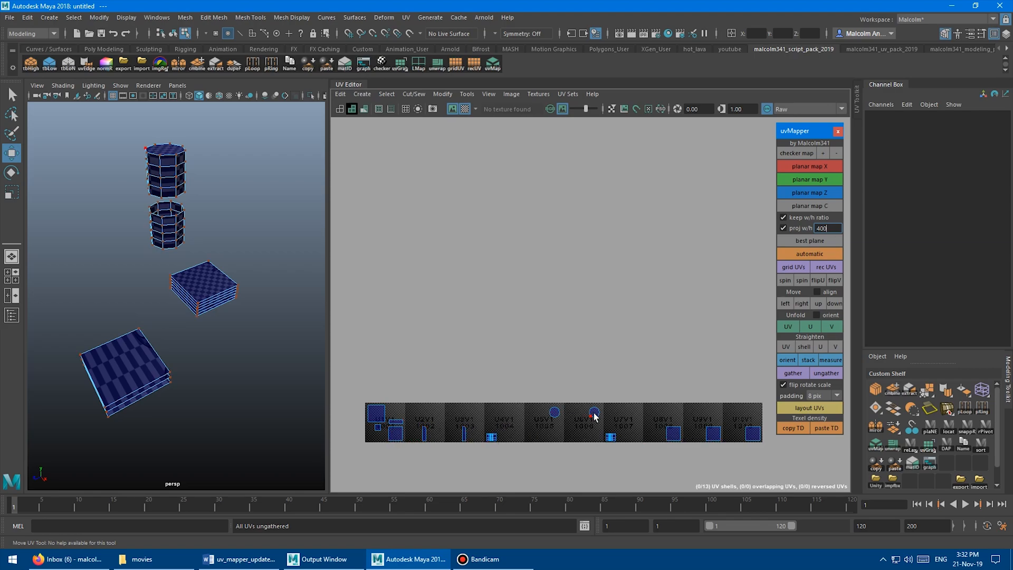
{"action": "mouse_move", "coordinate": [607, 435]}
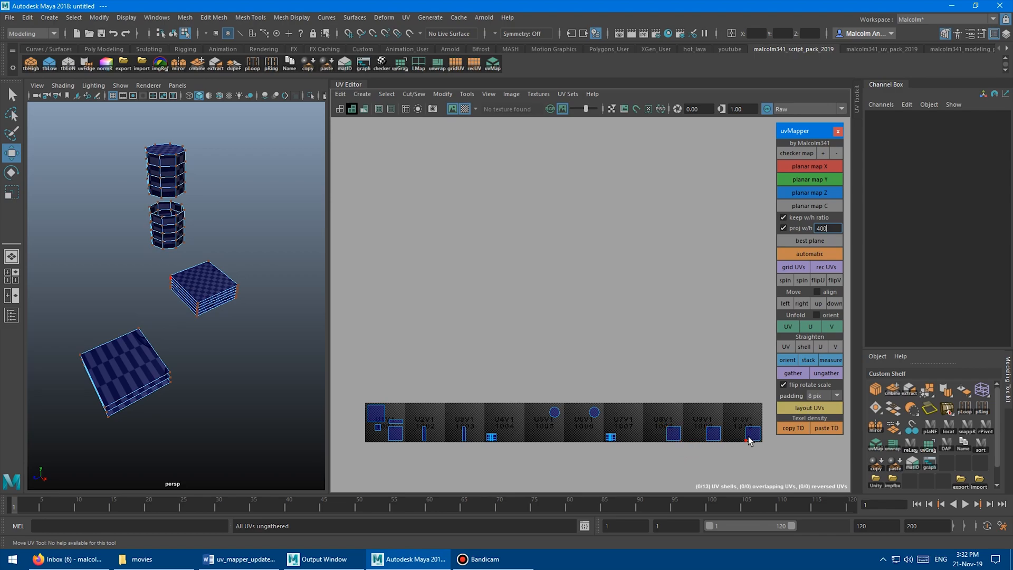
{"action": "mouse_move", "coordinate": [412, 436]}
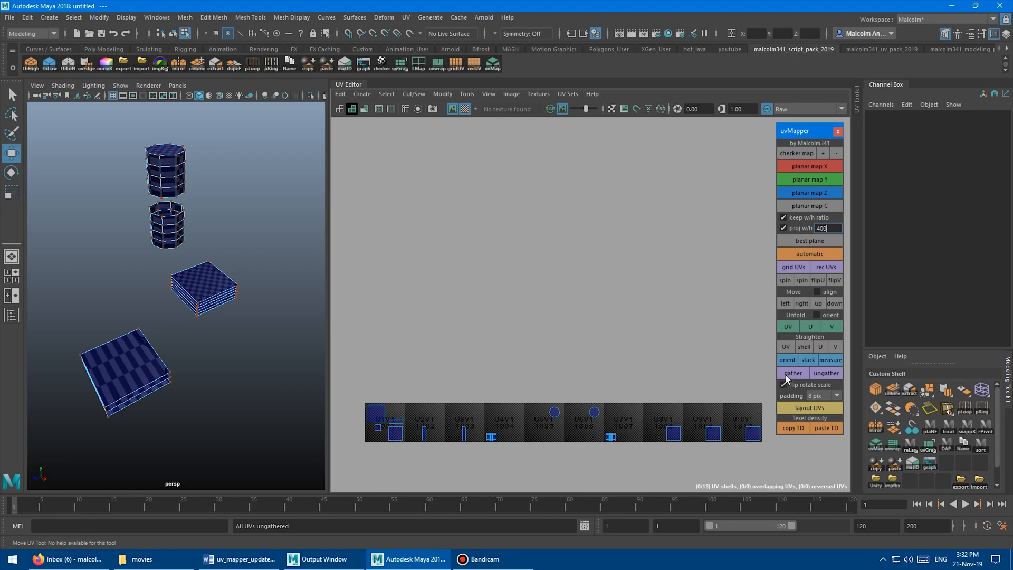
{"action": "left_click", "coordinate": [793, 372]}
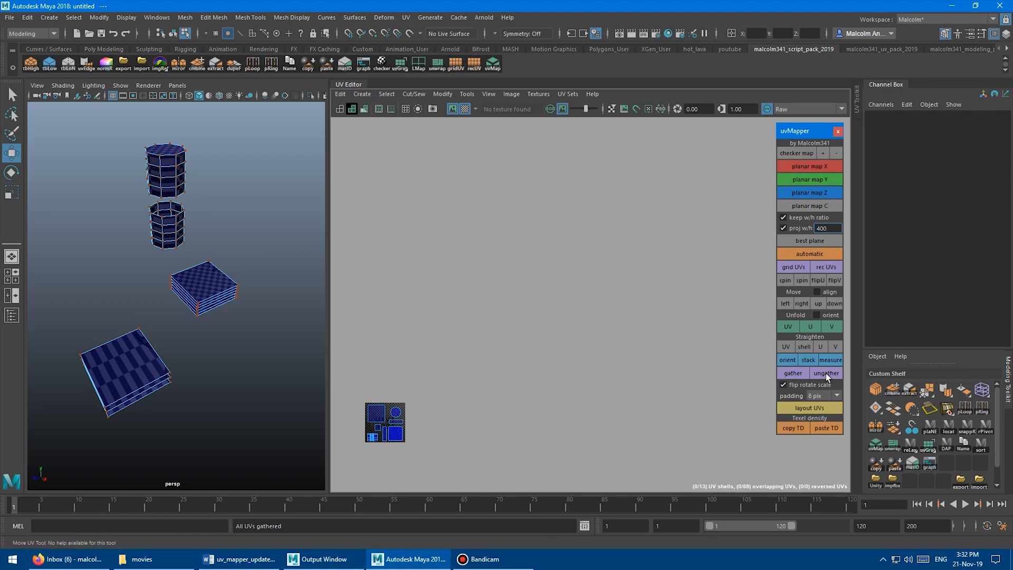
{"action": "left_click", "coordinate": [826, 373]}
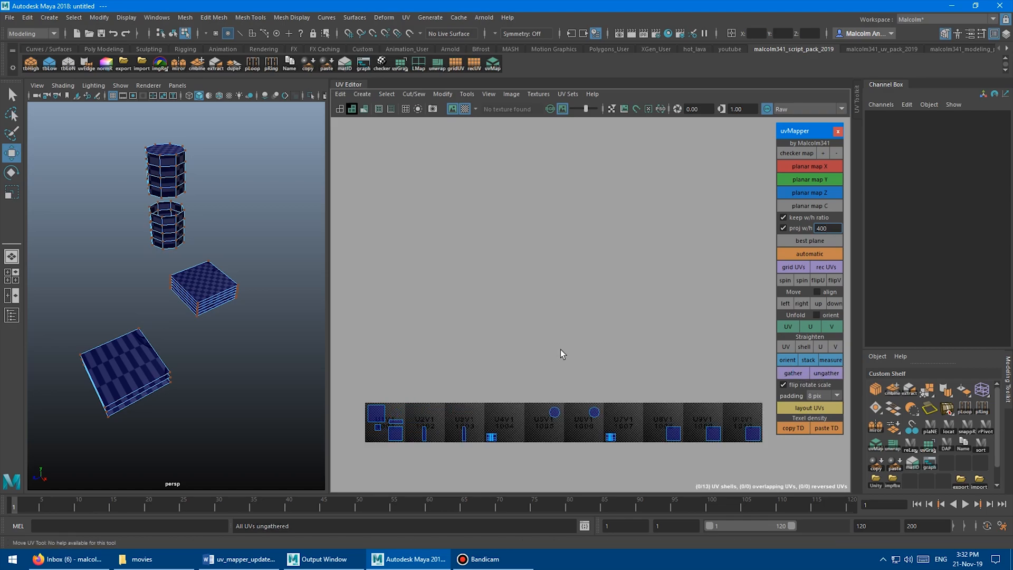
{"action": "left_click", "coordinate": [793, 373]}
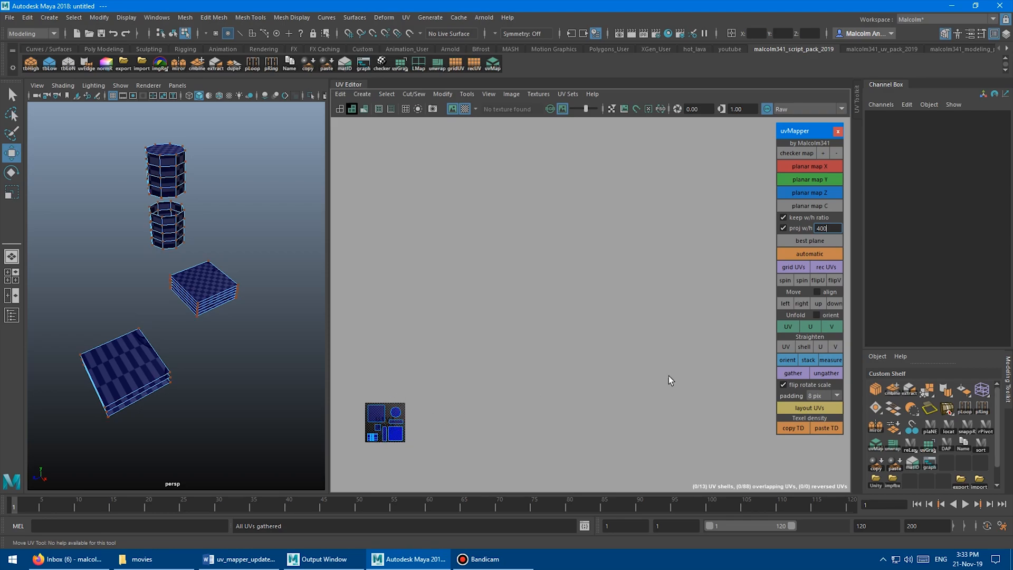
{"action": "left_click", "coordinate": [826, 373]}
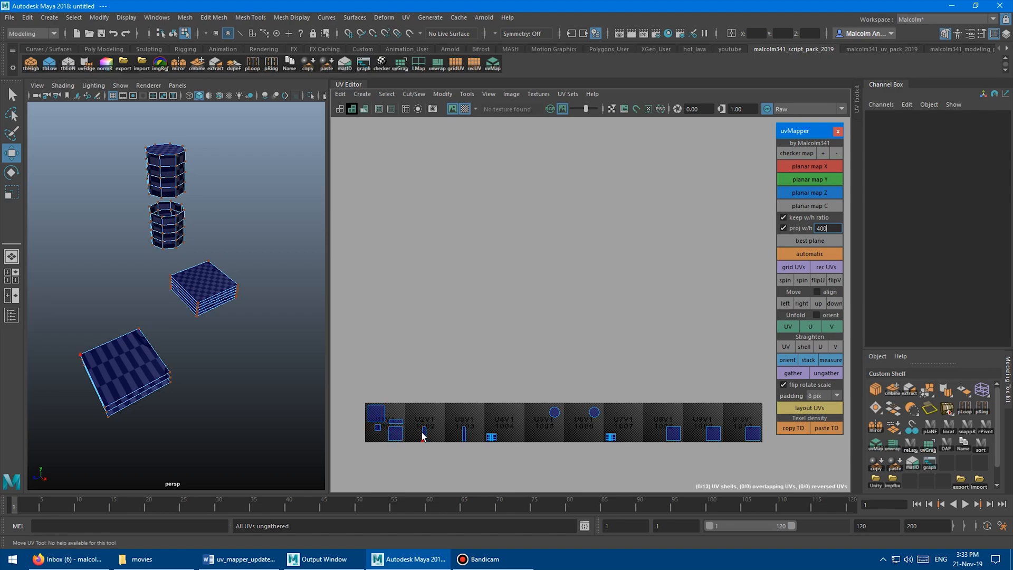
{"action": "mouse_move", "coordinate": [609, 437]}
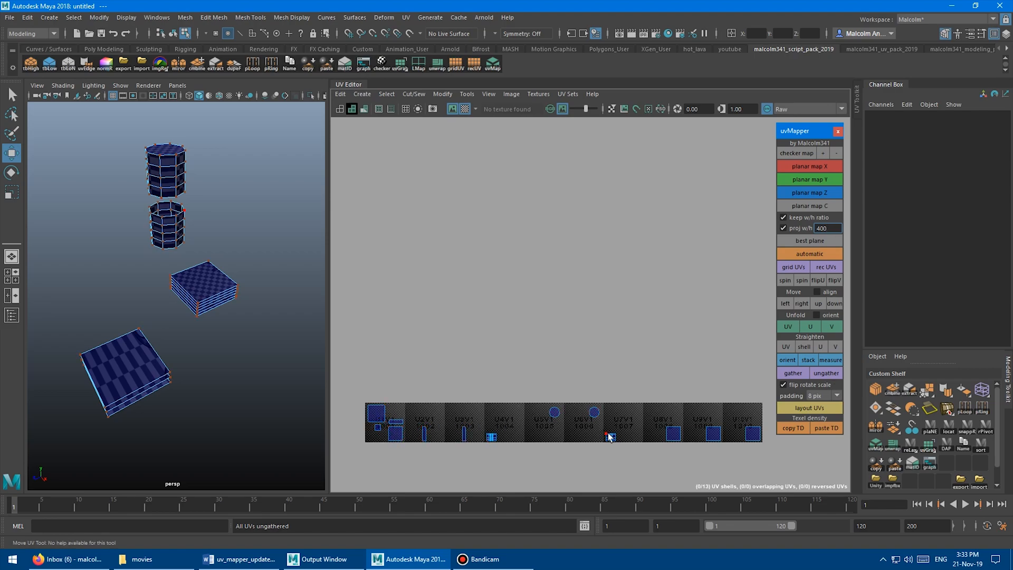
{"action": "mouse_move", "coordinate": [613, 425]}
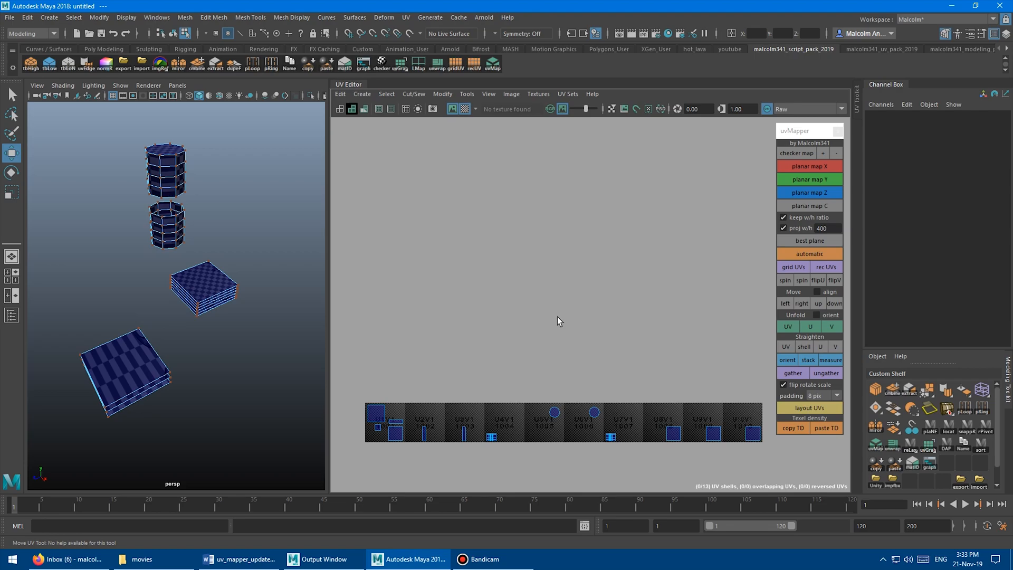
{"action": "mouse_move", "coordinate": [569, 370]}
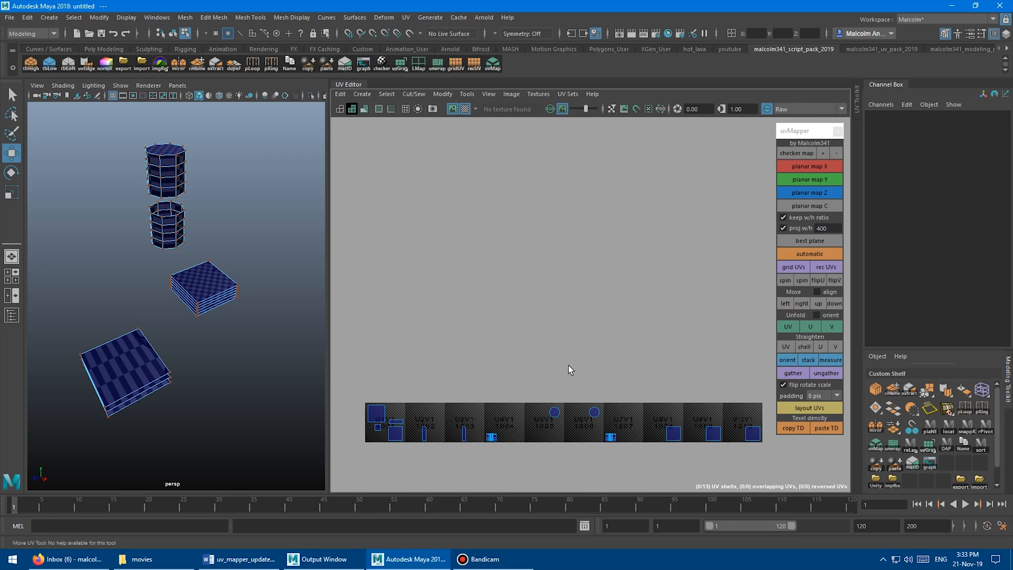
{"action": "mouse_move", "coordinate": [540, 389]}
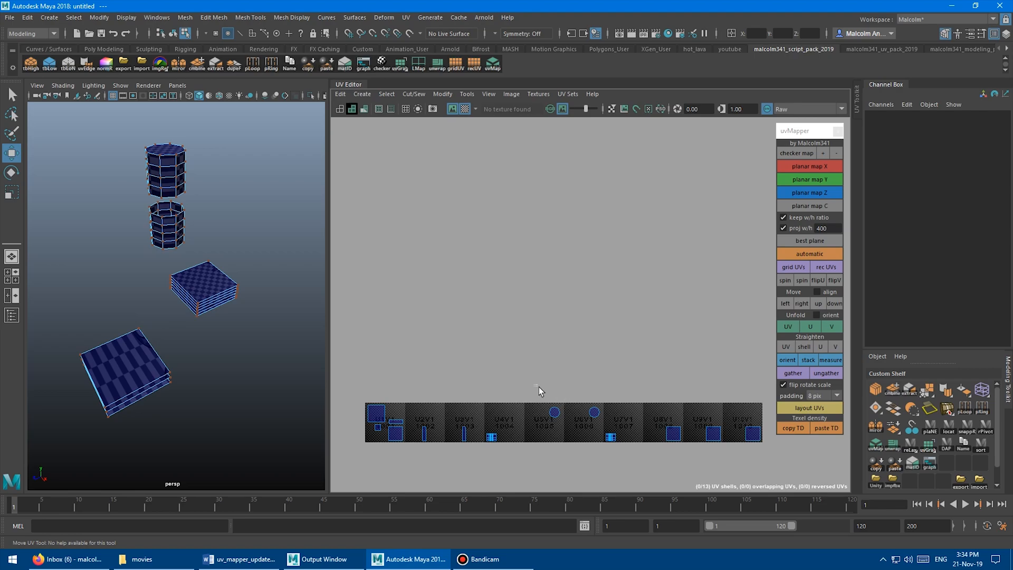
Gather the circular shell, then the remaining shells, back into tile 1001
{"action": "left_click", "coordinate": [555, 412]}
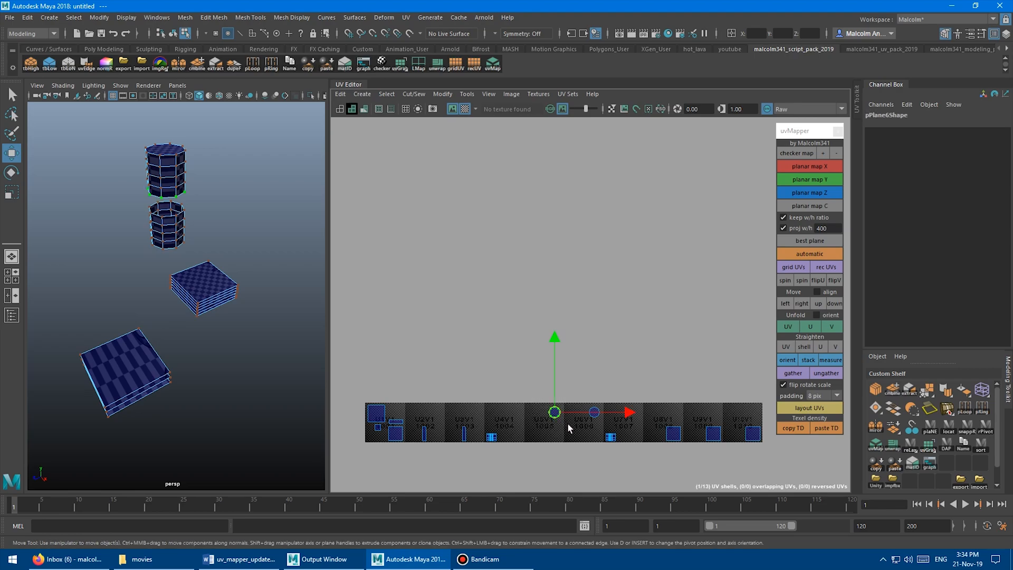
{"action": "left_click", "coordinate": [793, 373]}
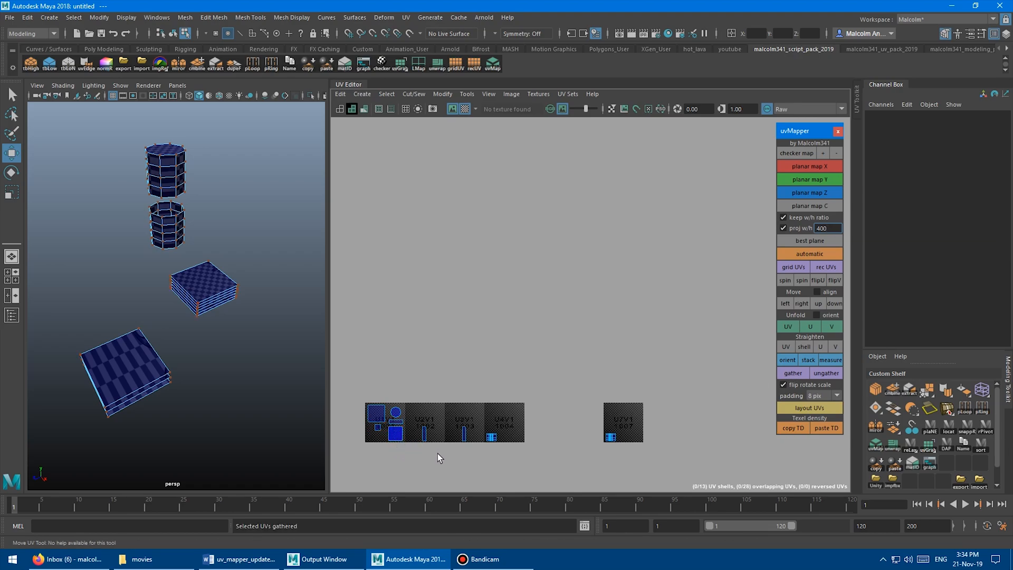
{"action": "left_click", "coordinate": [826, 373]}
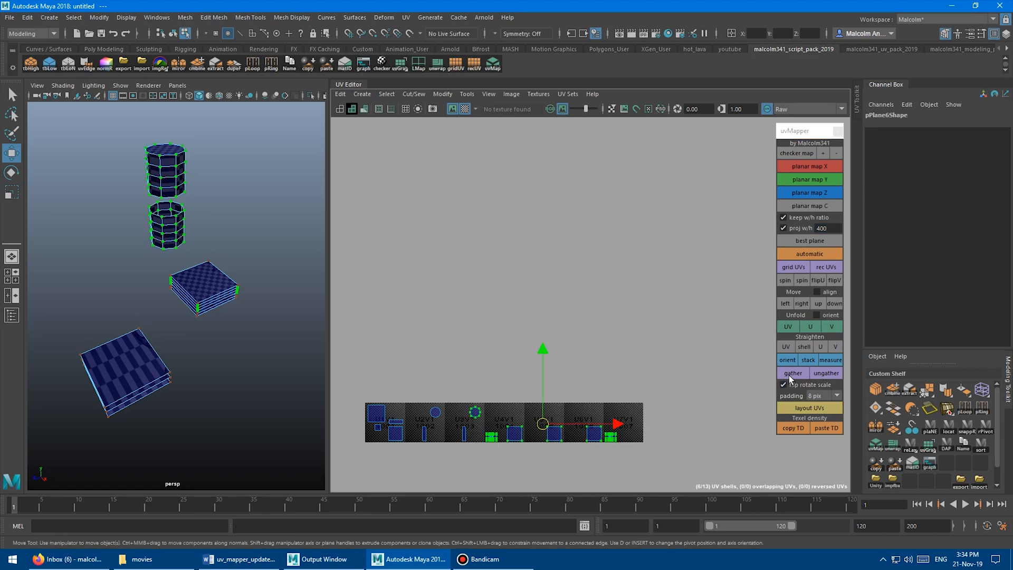
{"action": "left_click", "coordinate": [793, 373]}
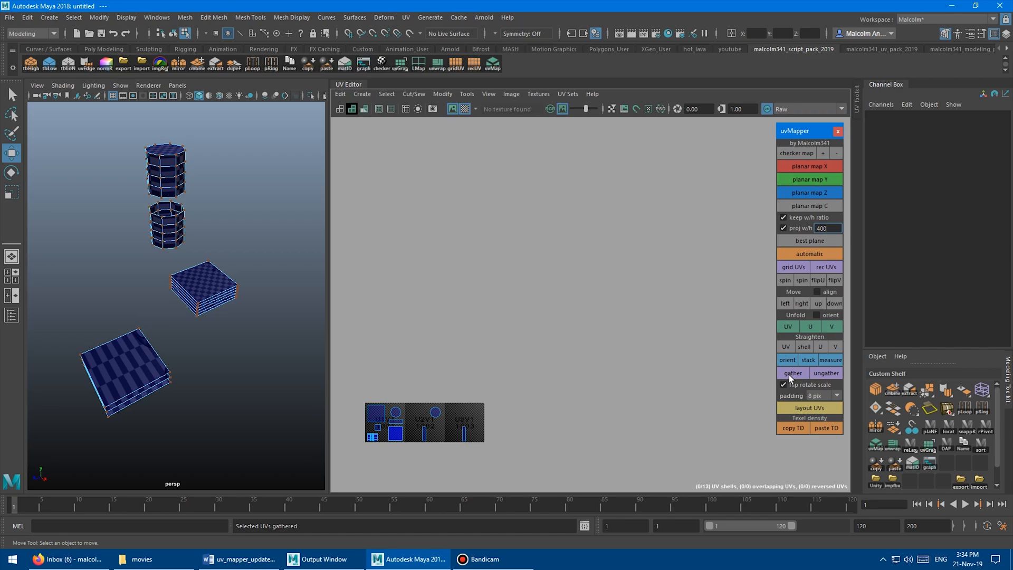
{"action": "left_click", "coordinate": [793, 373]}
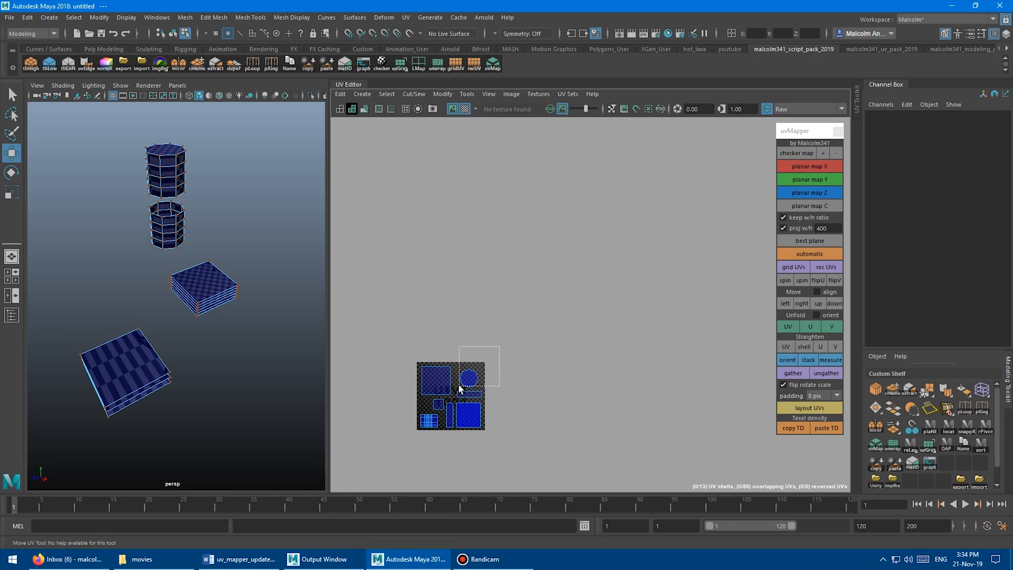
Ungather the overlapping circle shells into tile 1002, then ungather and regather four more shells
{"action": "left_click", "coordinate": [468, 378]}
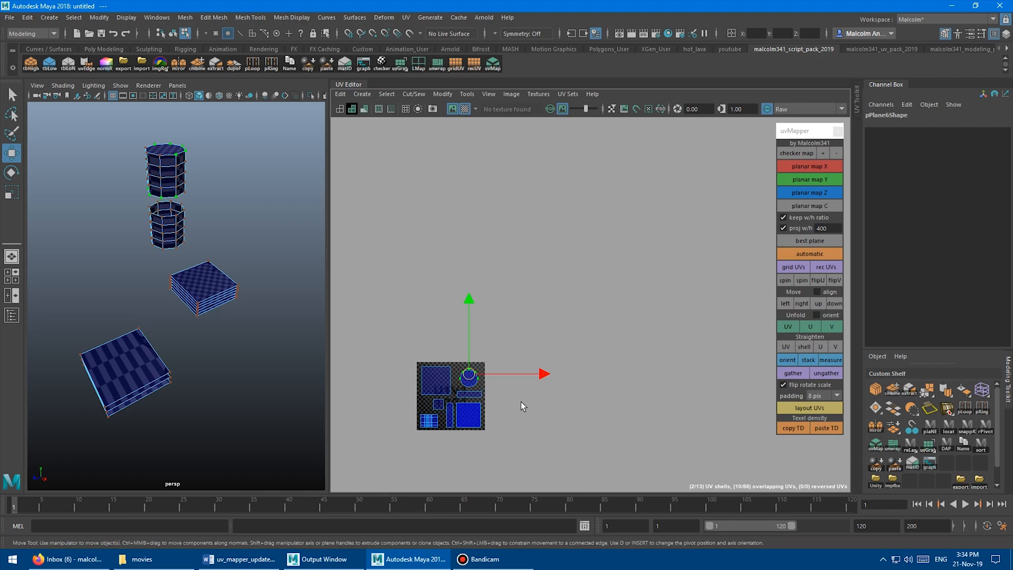
{"action": "left_click", "coordinate": [826, 373]}
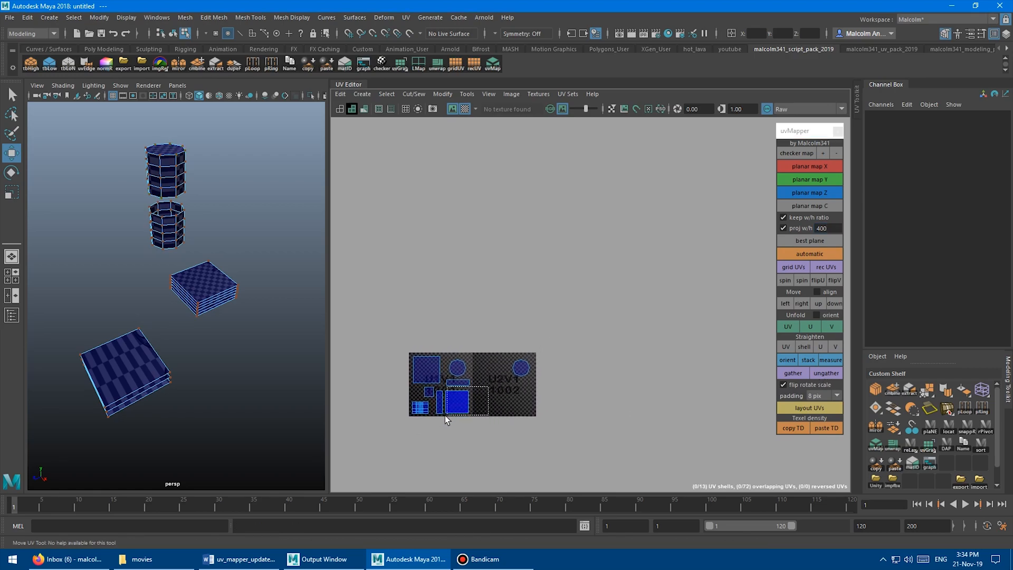
{"action": "left_click", "coordinate": [456, 404]}
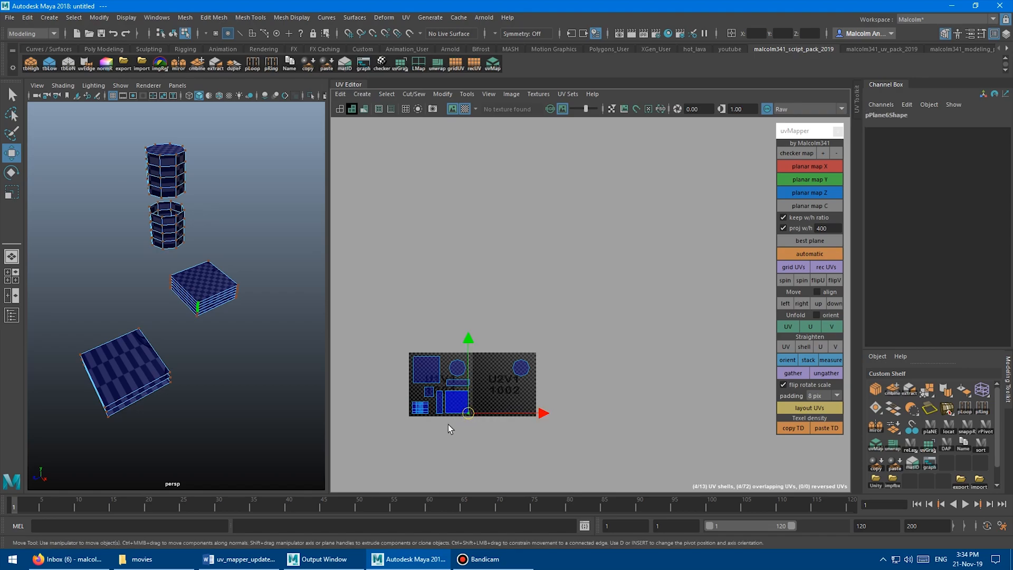
{"action": "left_click_drag", "start_coordinate": [468, 385], "coordinate": [420, 409]}
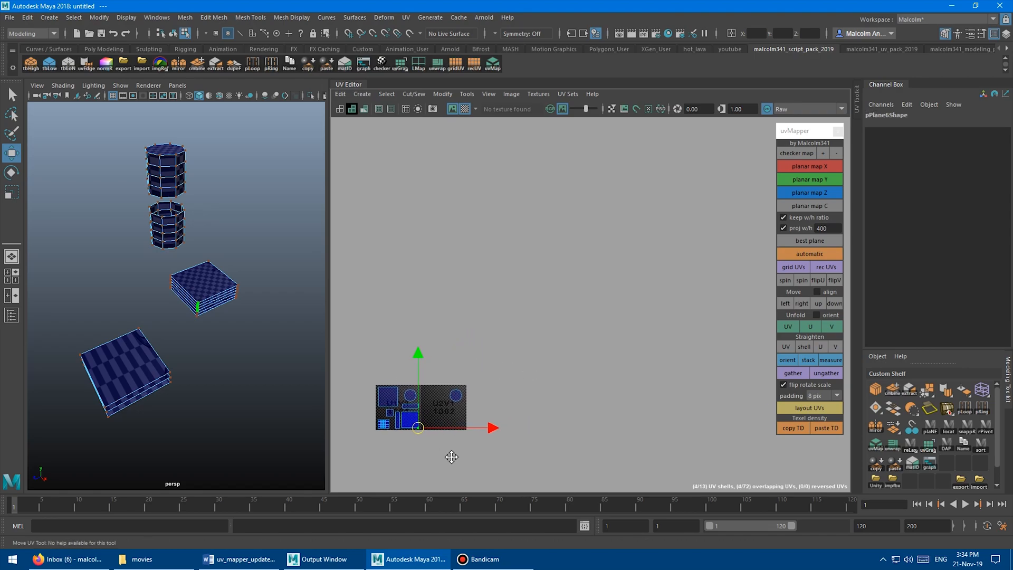
{"action": "left_click", "coordinate": [827, 373]}
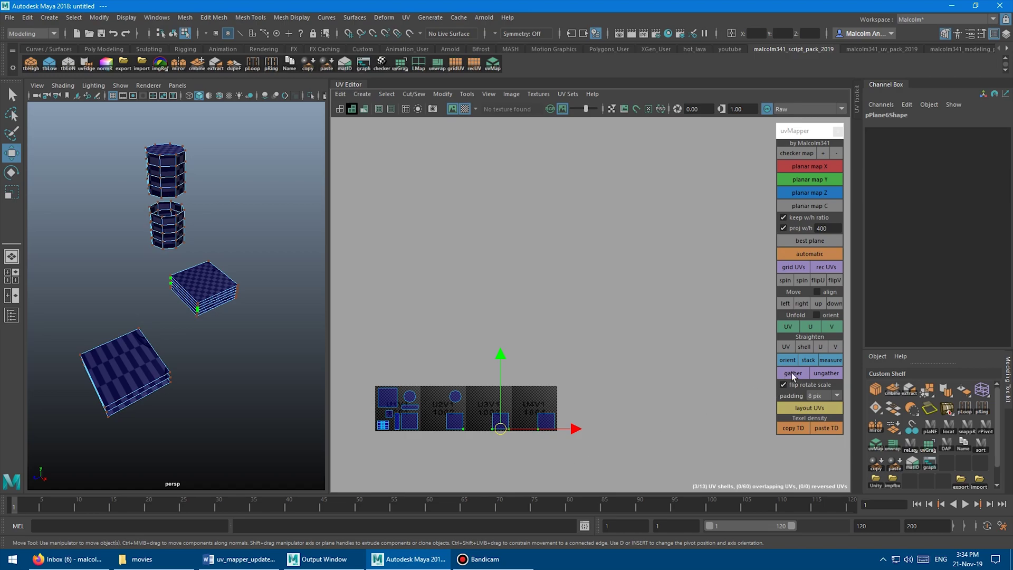
{"action": "left_click", "coordinate": [793, 373]}
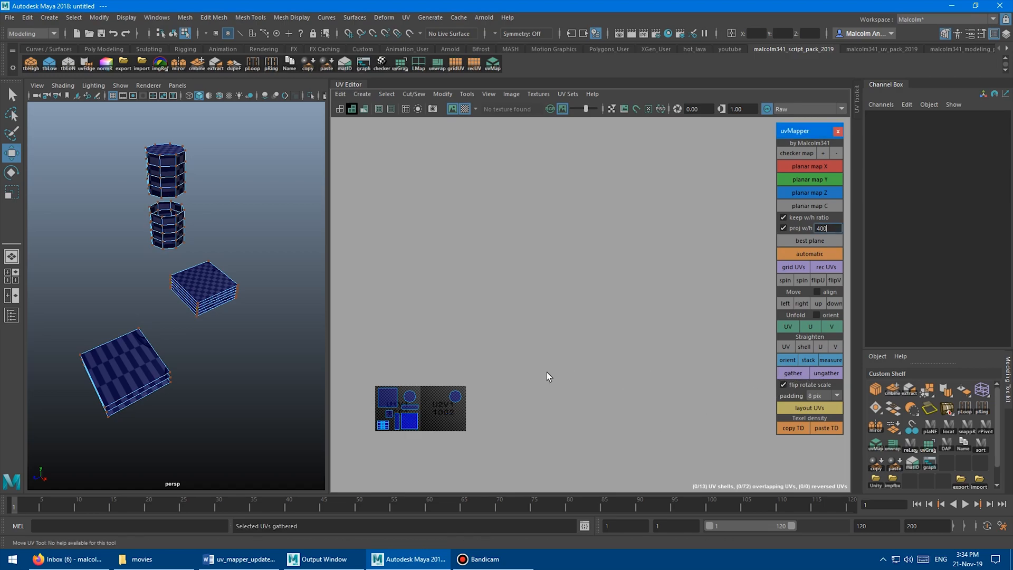
{"action": "mouse_move", "coordinate": [502, 396]}
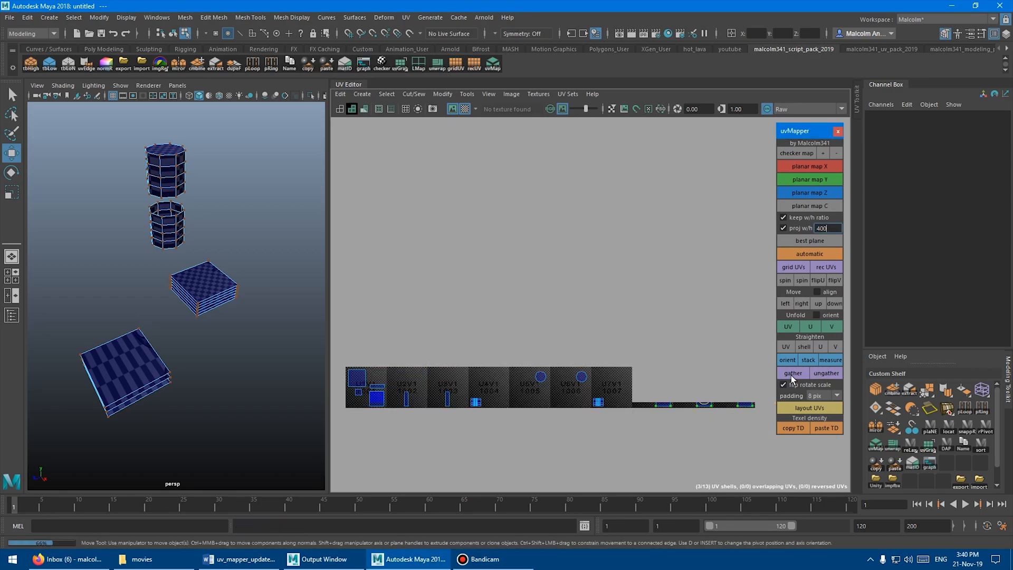
Shift shells one tile left, ungather all thirteen into a row, and flip them on U
{"action": "left_click", "coordinate": [827, 374]}
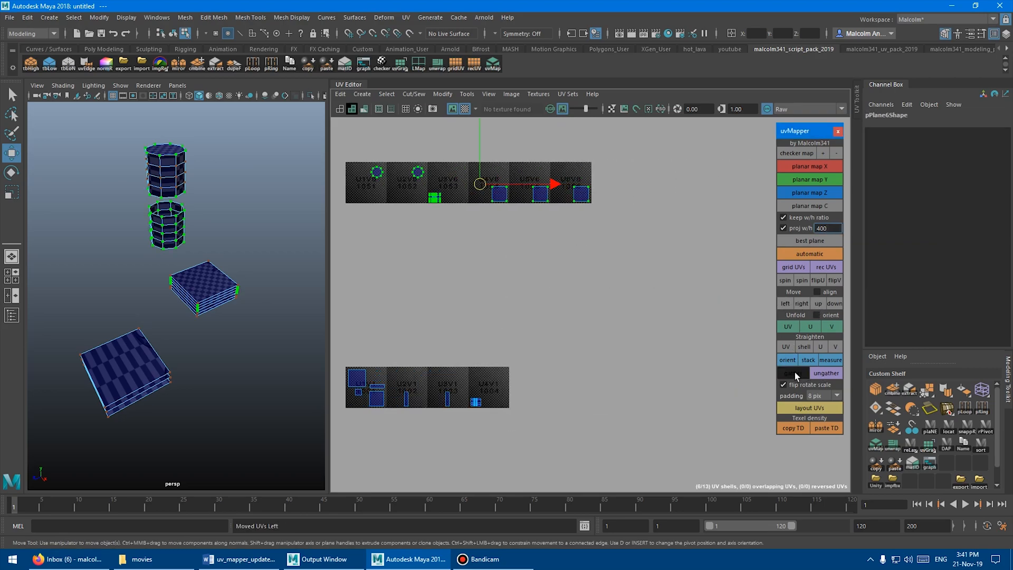
{"action": "left_click", "coordinate": [835, 304]}
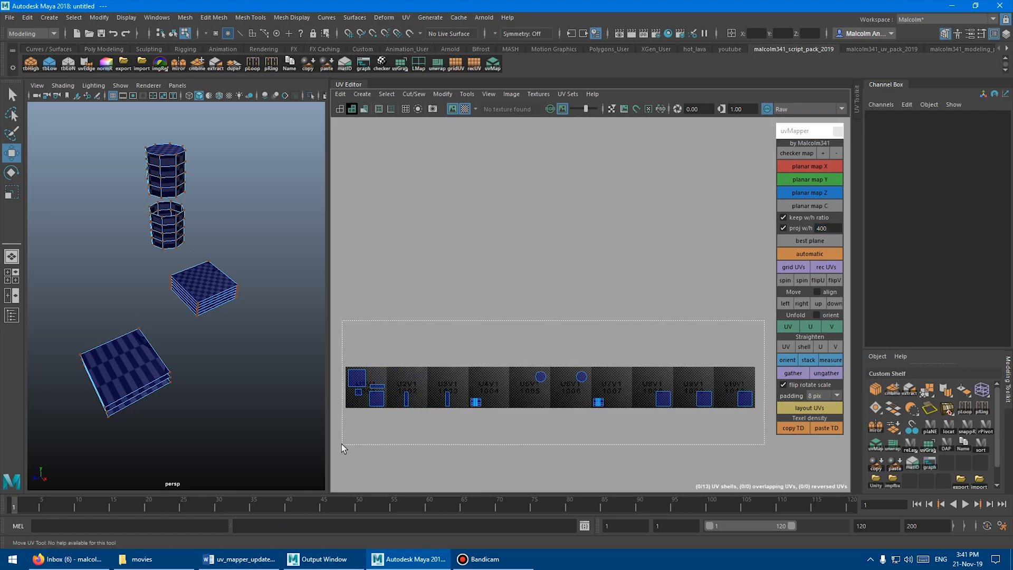
{"action": "left_click", "coordinate": [817, 280]}
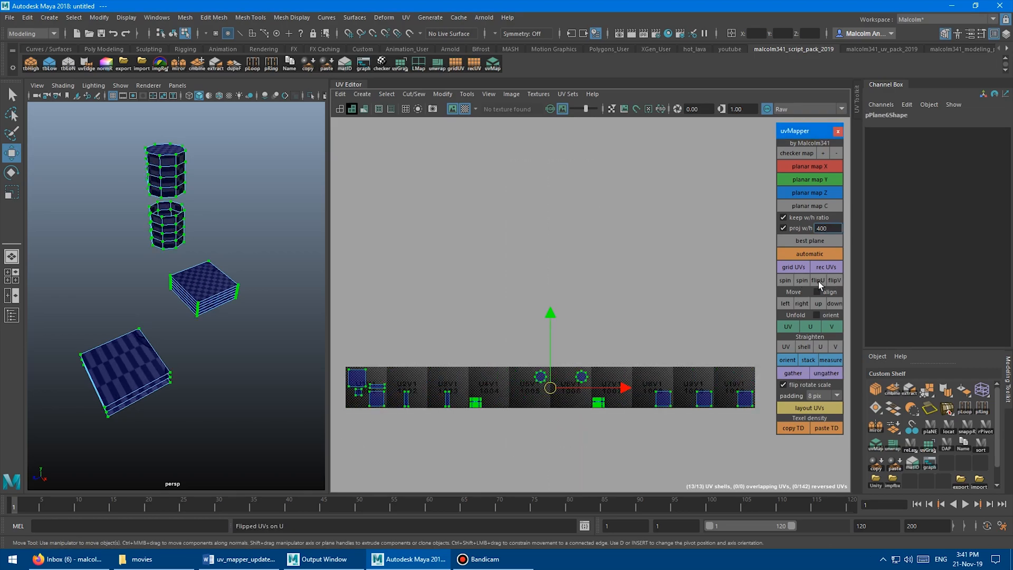